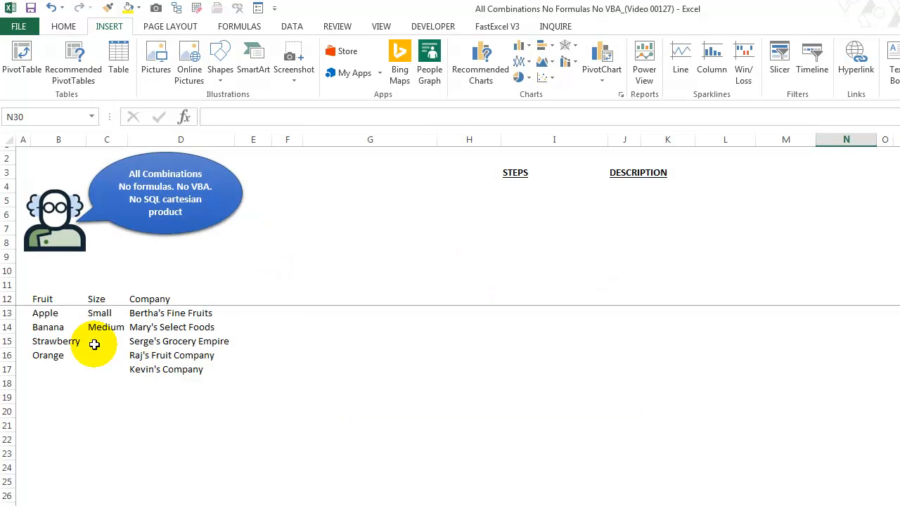
pyautogui.moveTo(133, 311)
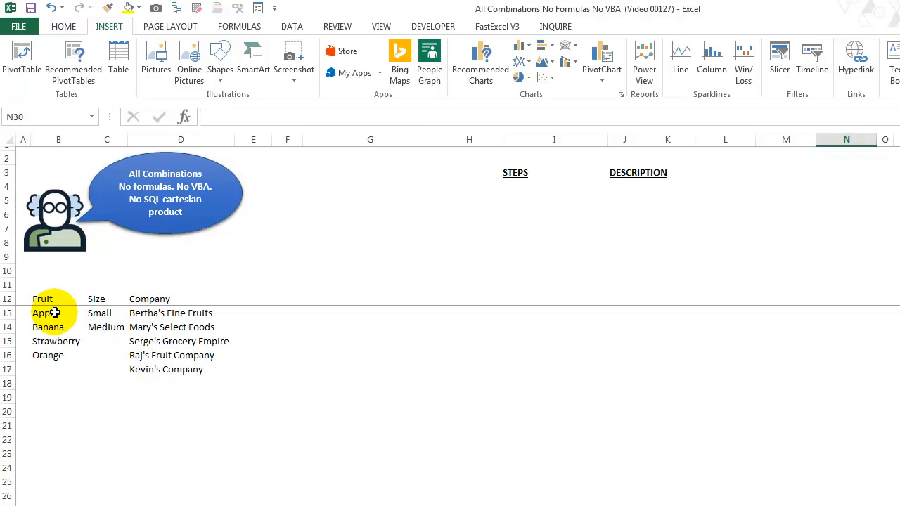
# Inspect the Small size entry and the first and third company entries in the list.
pyautogui.click(99, 313)
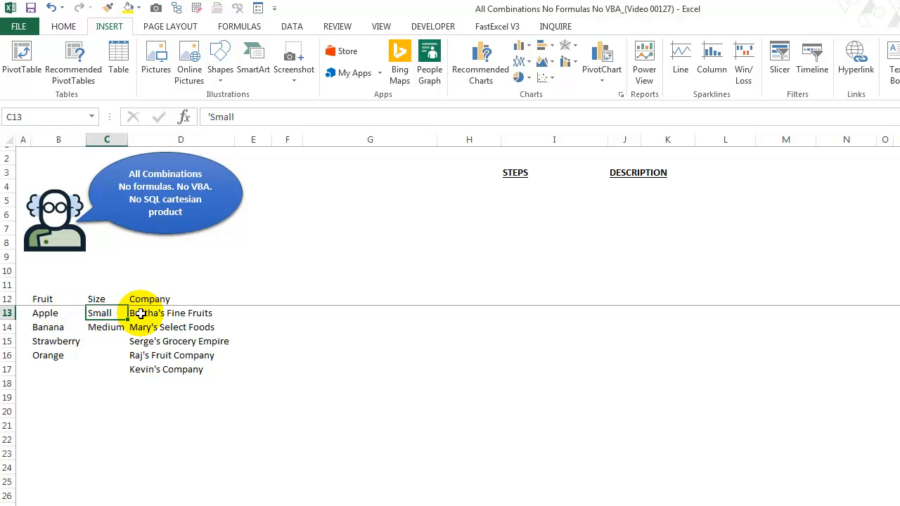
pyautogui.click(170, 313)
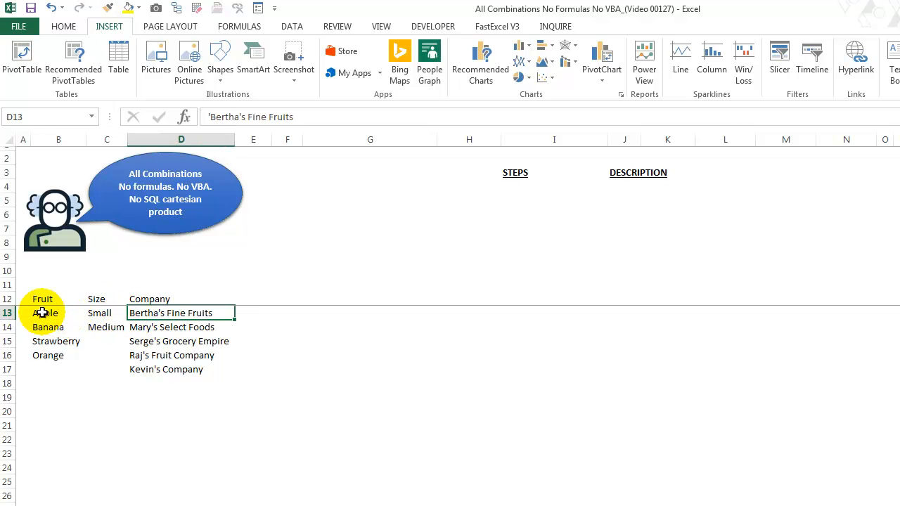
pyautogui.click(99, 313)
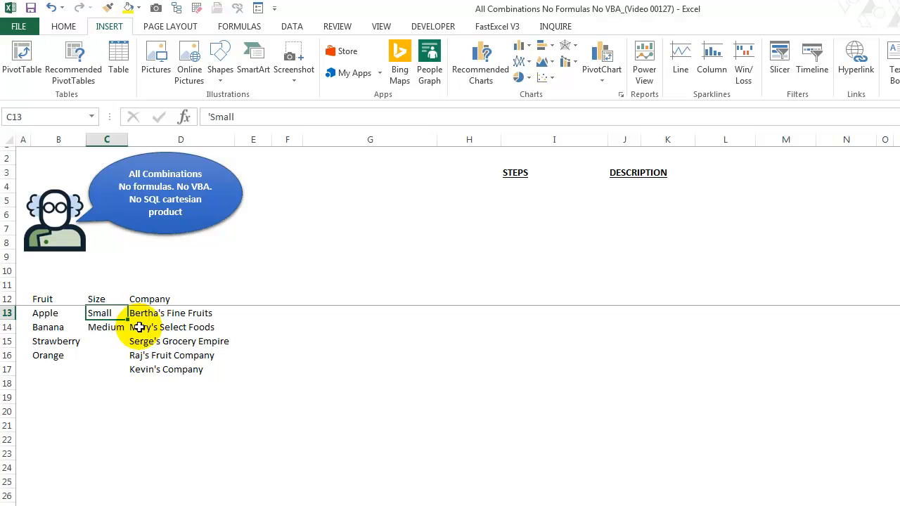
pyautogui.click(179, 341)
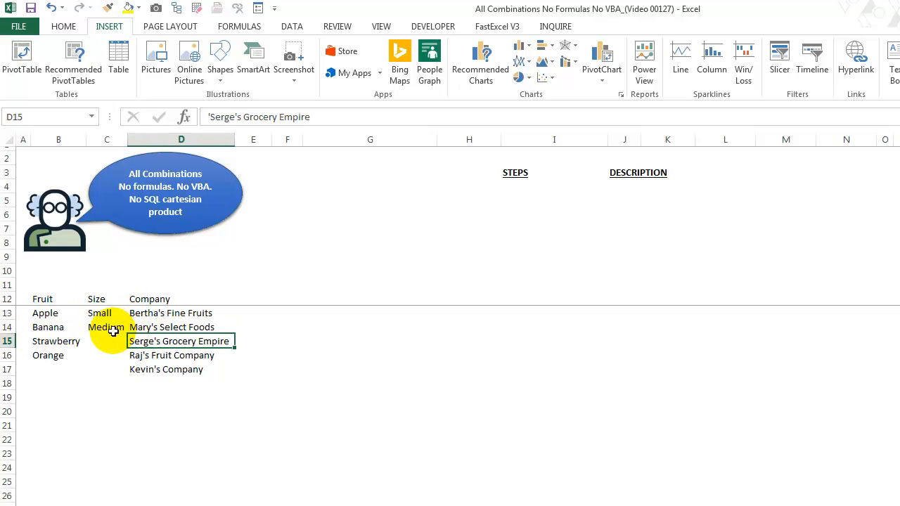
pyautogui.moveTo(135, 167)
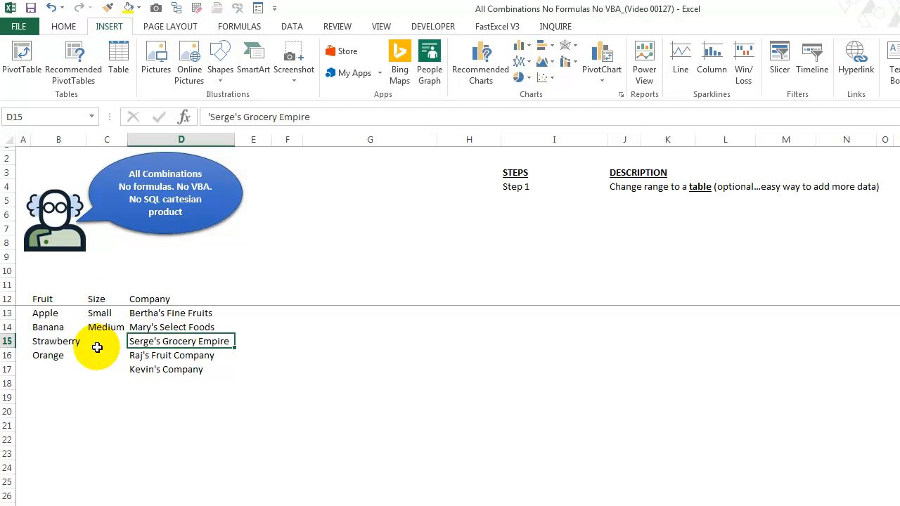
pyautogui.moveTo(74, 330)
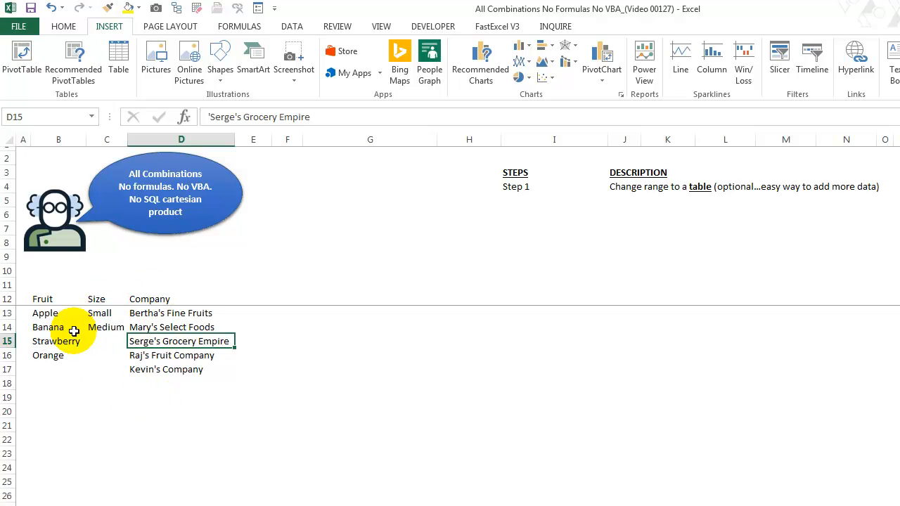
pyautogui.moveTo(112, 341)
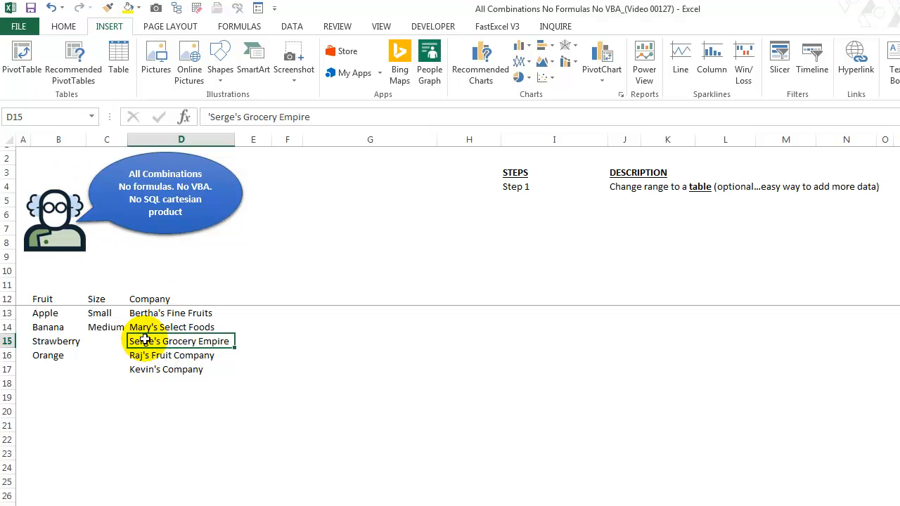
pyautogui.moveTo(118, 57)
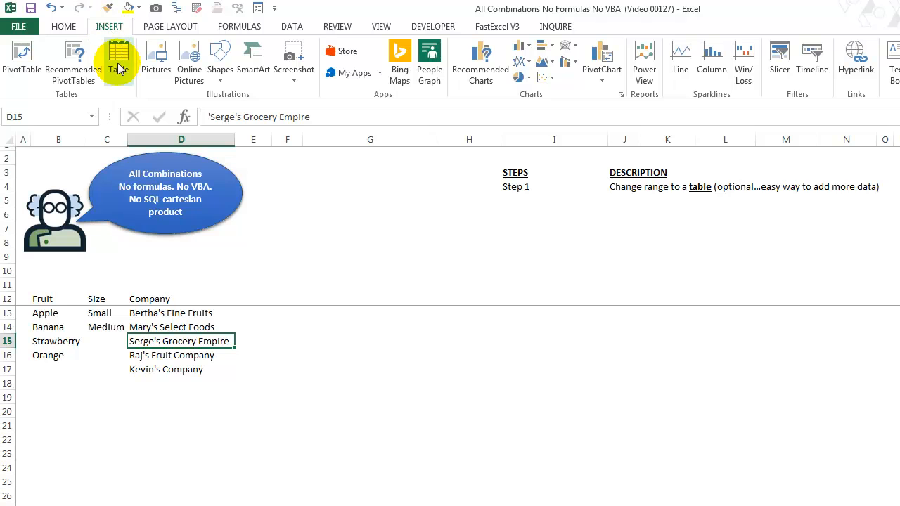
# Convert the Fruit, Size and Company range into a table with headers.
pyautogui.click(119, 58)
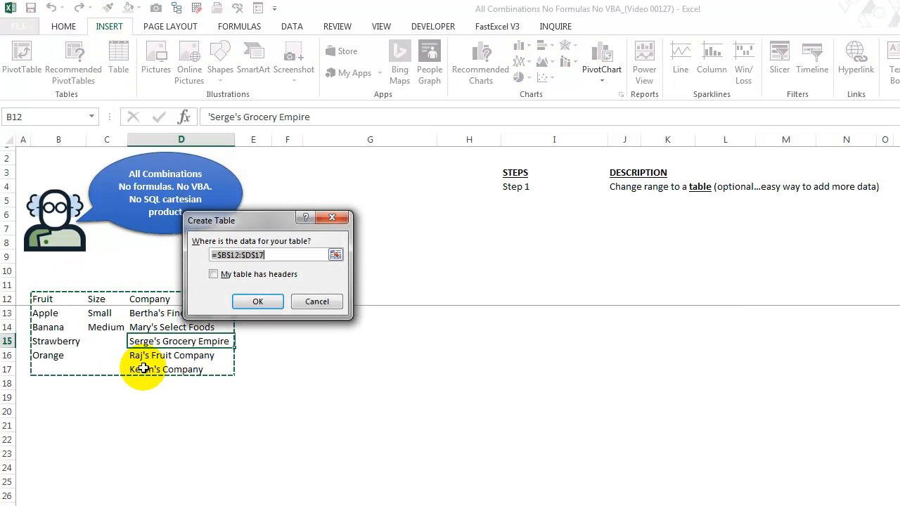
pyautogui.moveTo(160, 312)
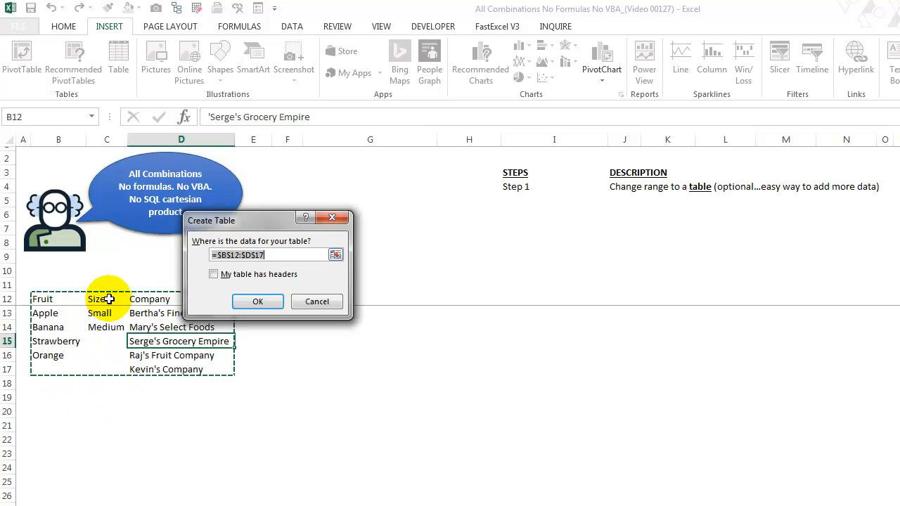
pyautogui.click(214, 274)
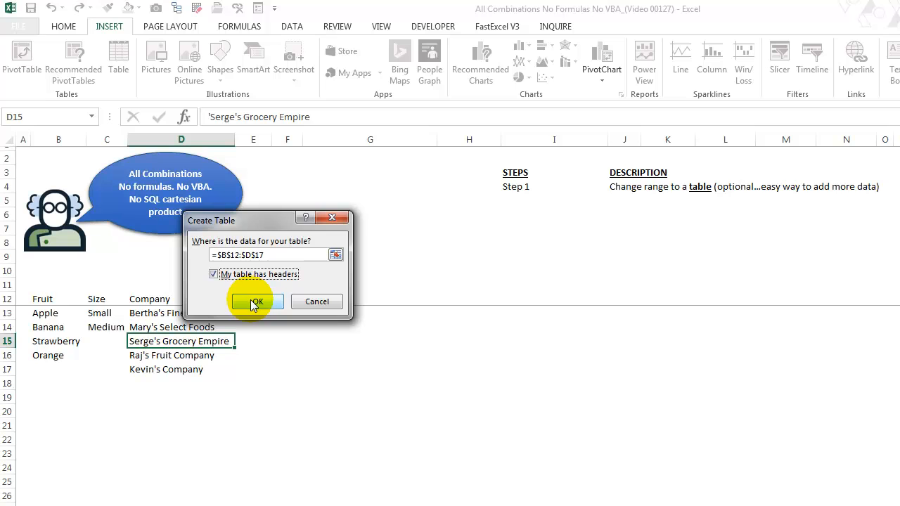
pyautogui.click(254, 301)
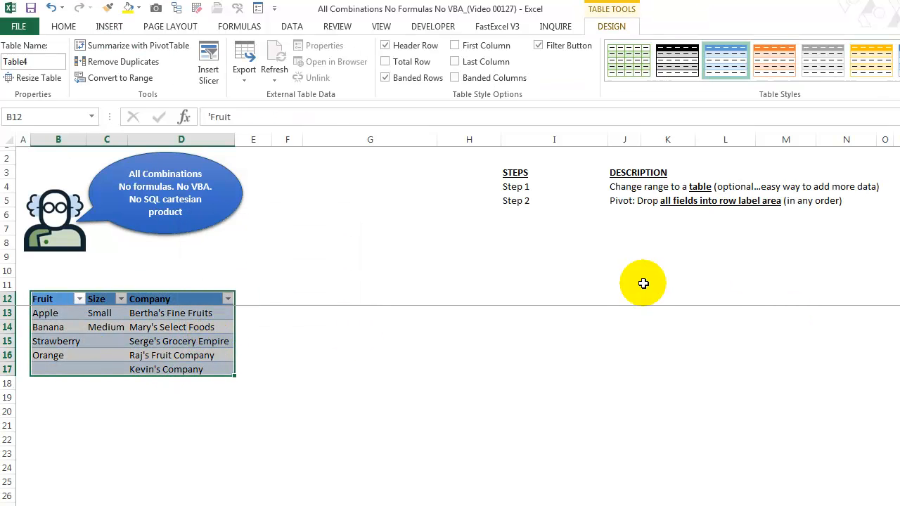
pyautogui.moveTo(616, 219)
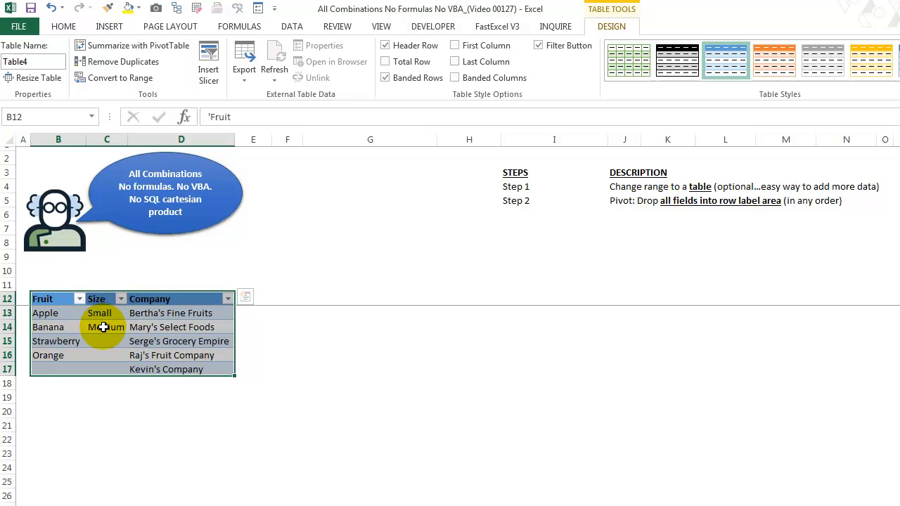
# Insert a PivotTable from the data table and add Fruit and Size as row fields.
pyautogui.click(105, 327)
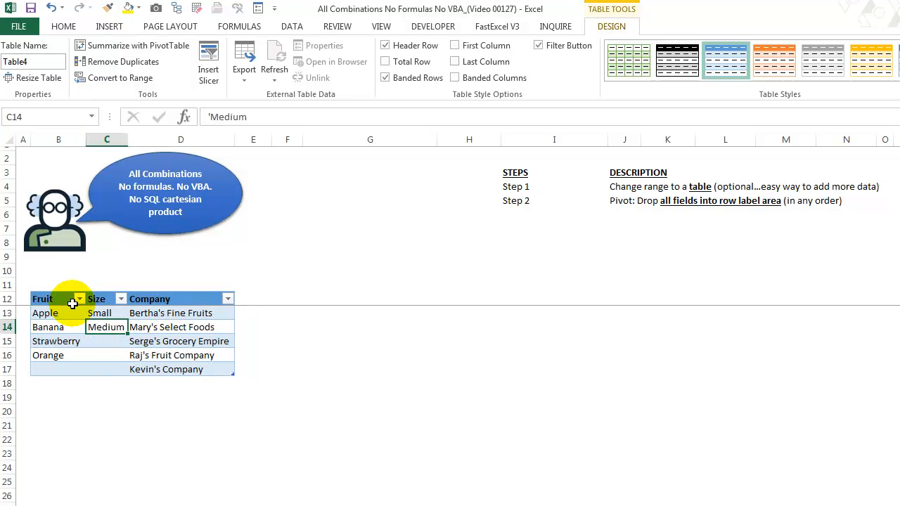
pyautogui.click(109, 26)
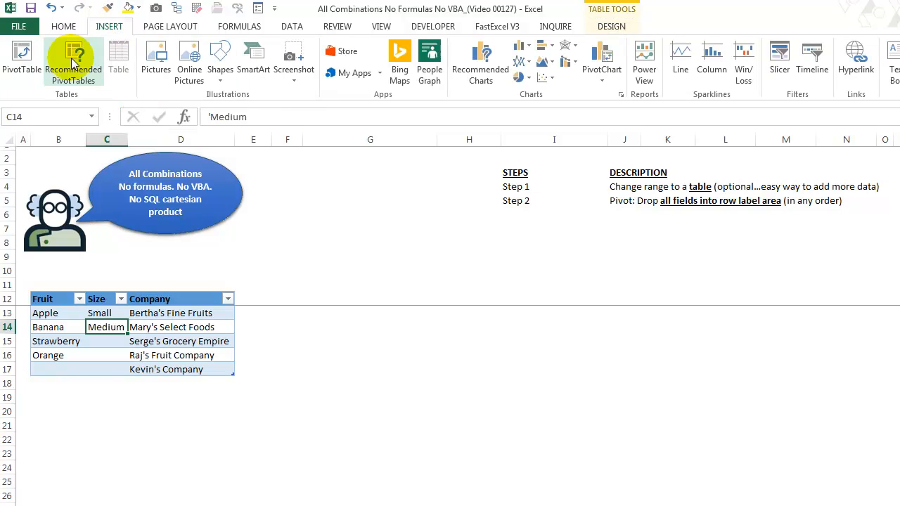
pyautogui.click(21, 60)
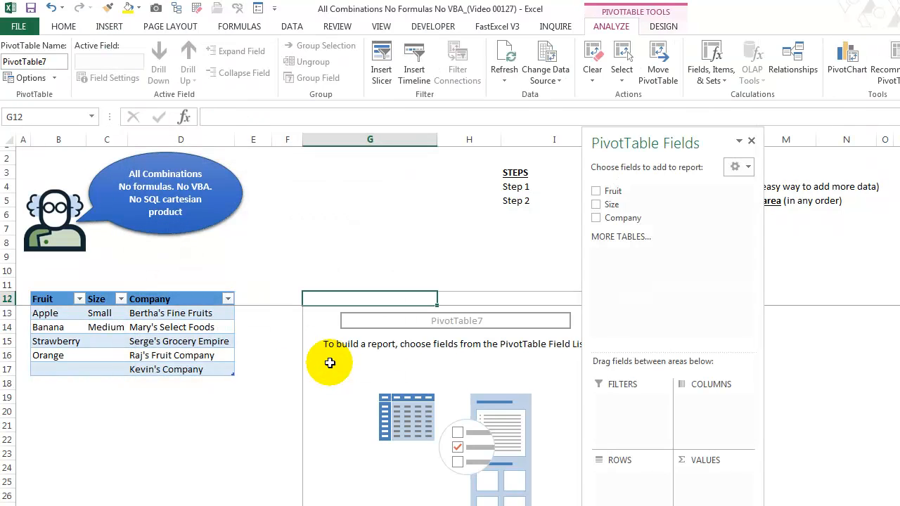
pyautogui.click(595, 190)
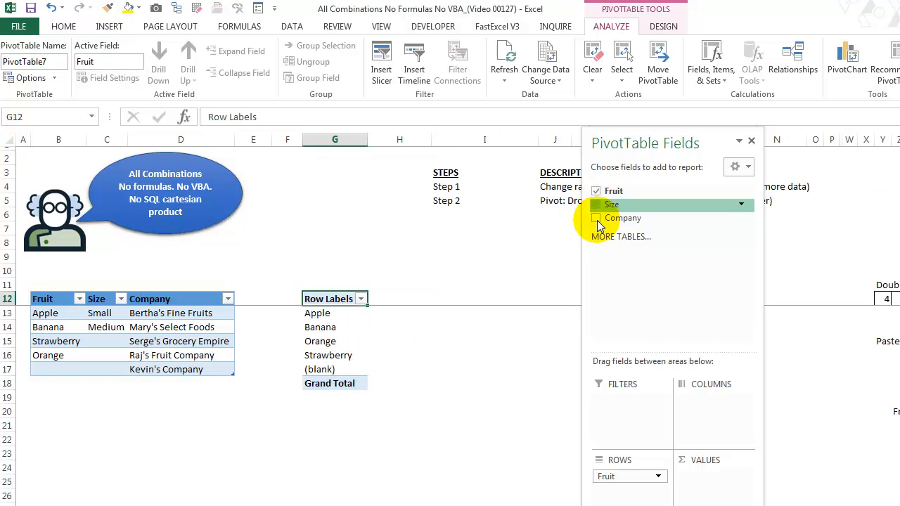
pyautogui.click(596, 218)
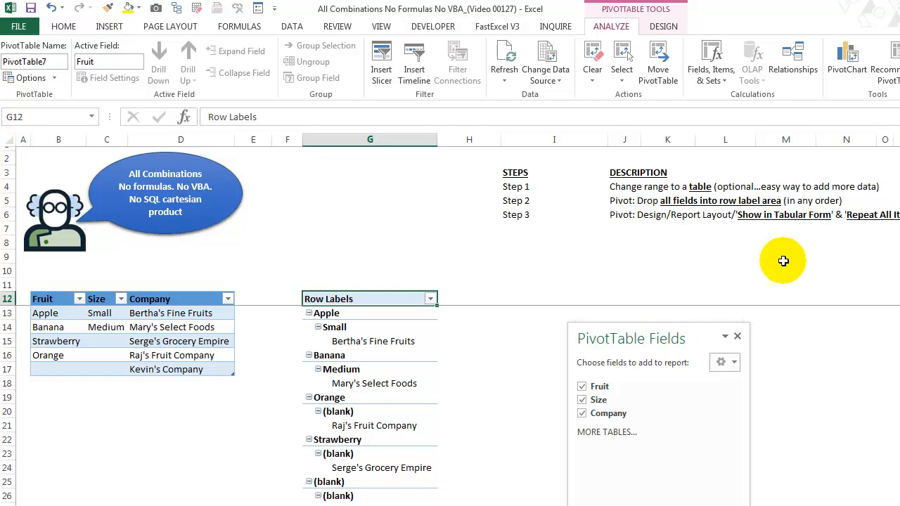
pyautogui.moveTo(406, 360)
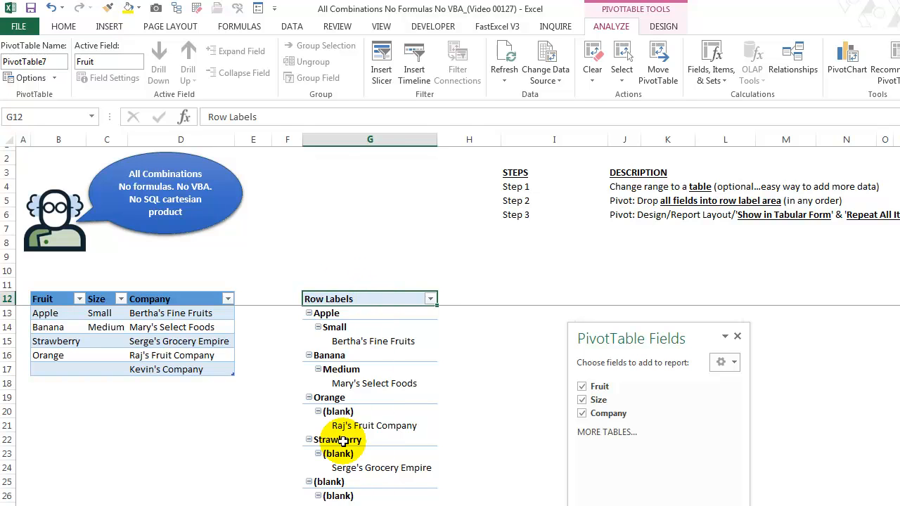
pyautogui.moveTo(370, 340)
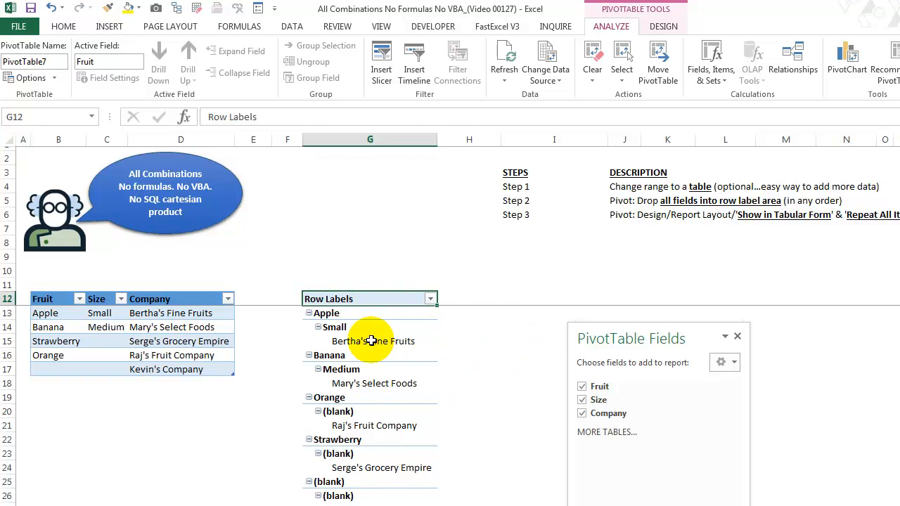
pyautogui.moveTo(355, 326)
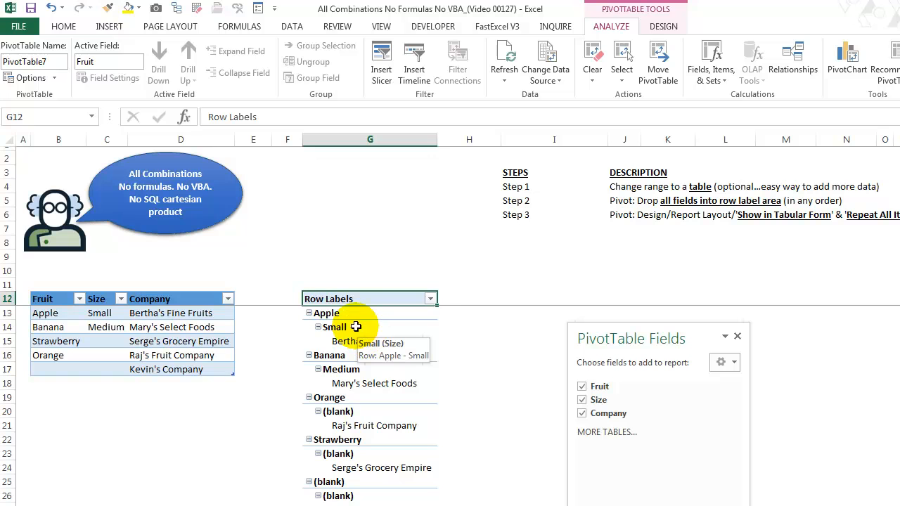
pyautogui.moveTo(364, 325)
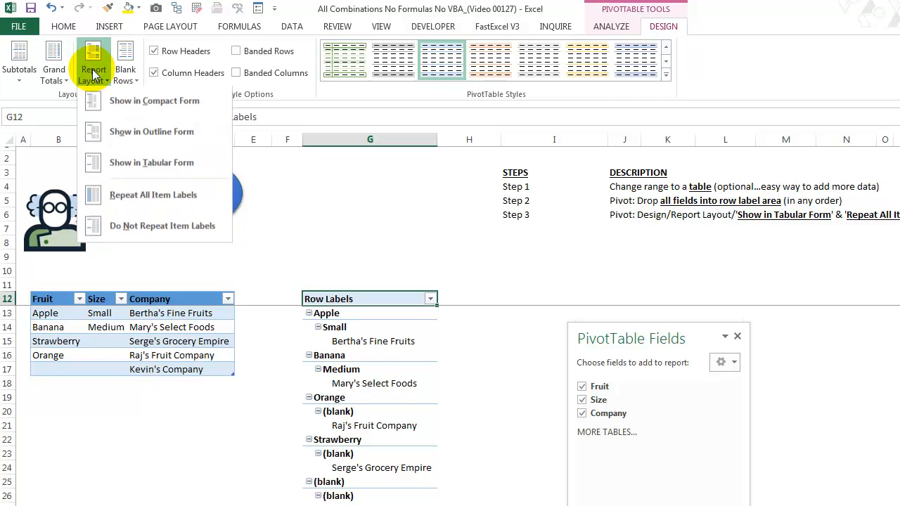
pyautogui.moveTo(117, 133)
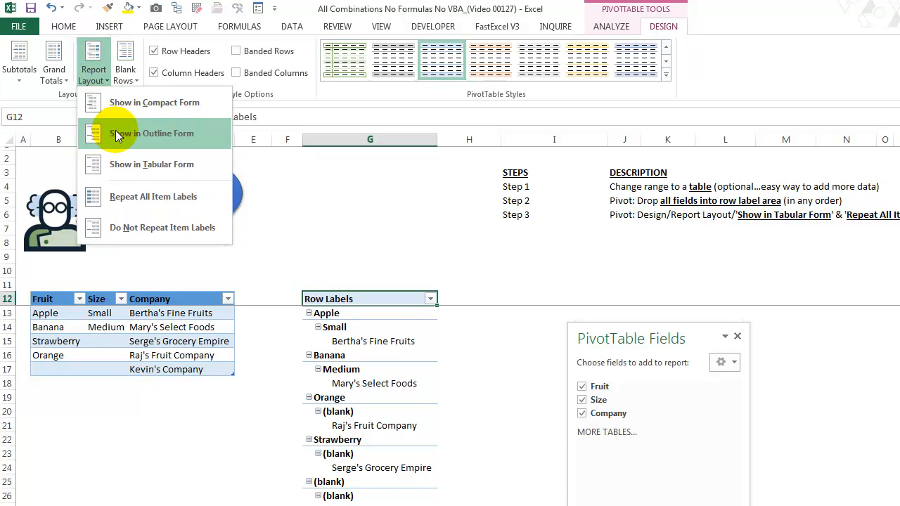
# Set the pivot table's report layout to Show in Tabular Form.
pyautogui.click(151, 133)
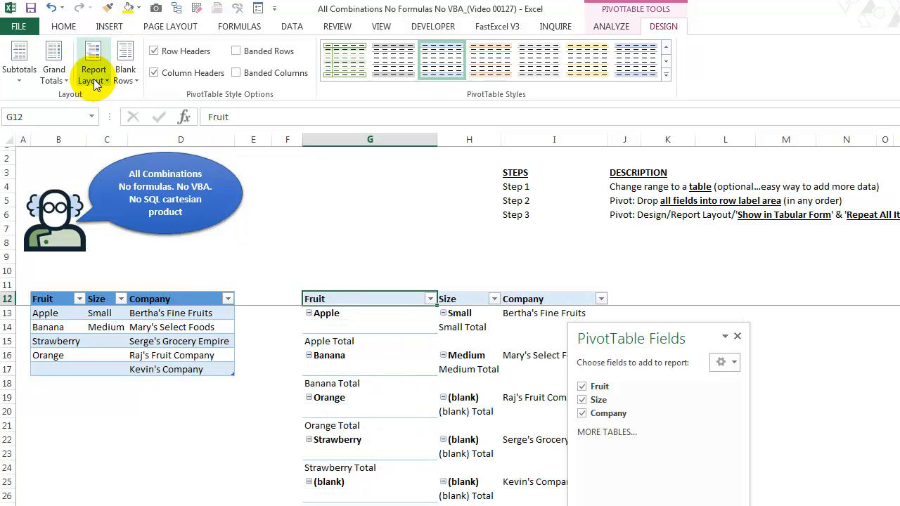
pyautogui.moveTo(117, 195)
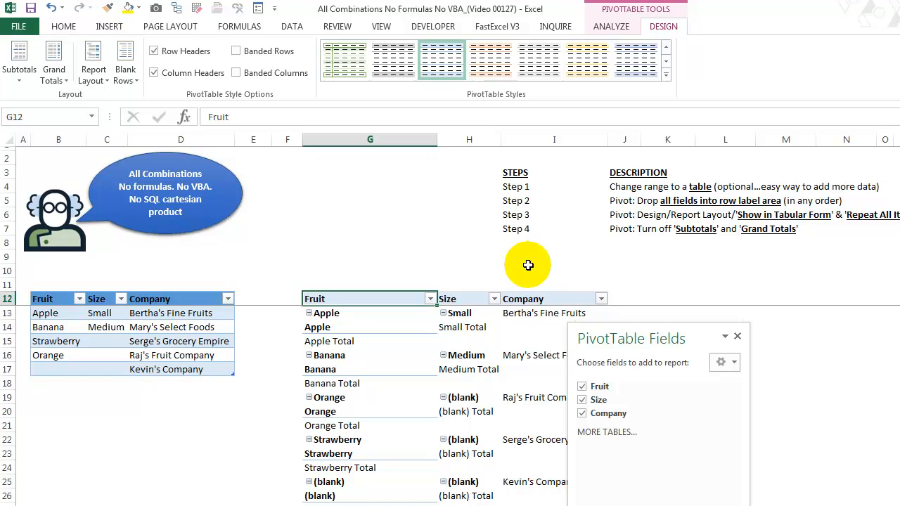
pyautogui.moveTo(323, 256)
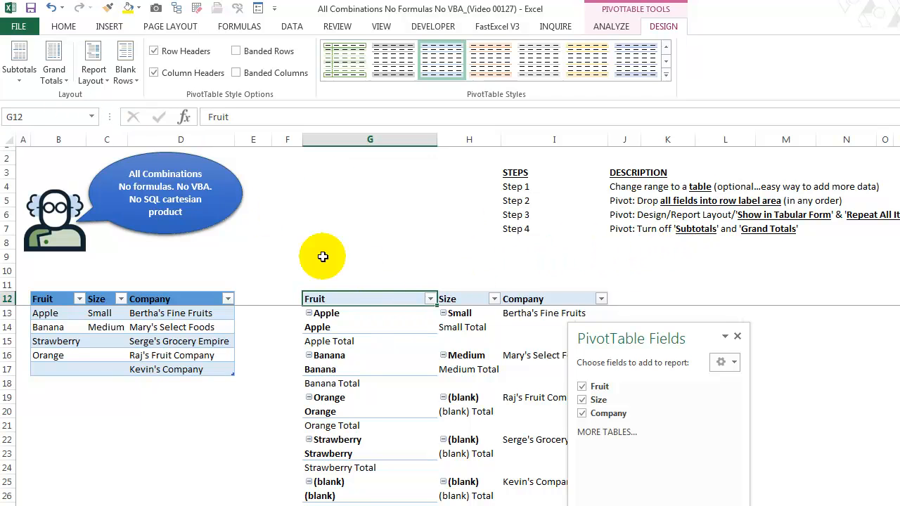
pyautogui.moveTo(662, 26)
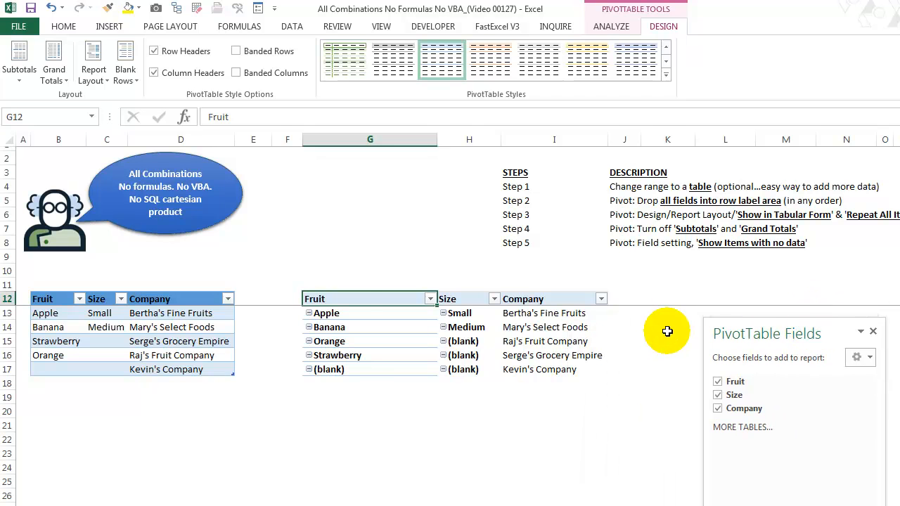
pyautogui.moveTo(523, 318)
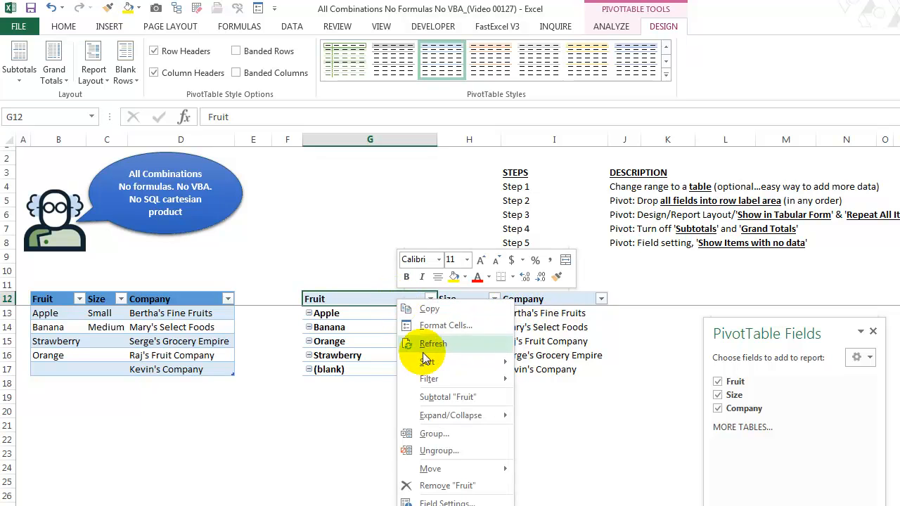
# Turn on 'Show items with no data' in Field Settings for Fruit, Size and Company.
pyautogui.click(447, 501)
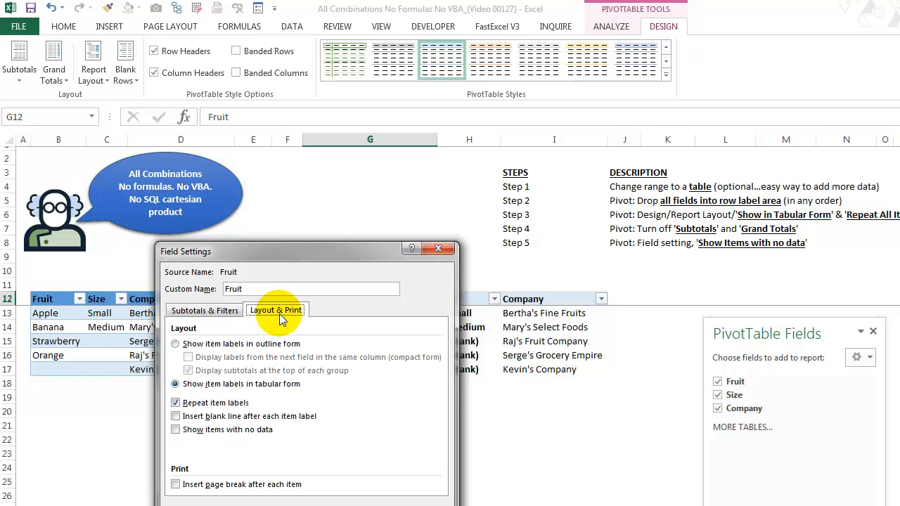
pyautogui.moveTo(266, 437)
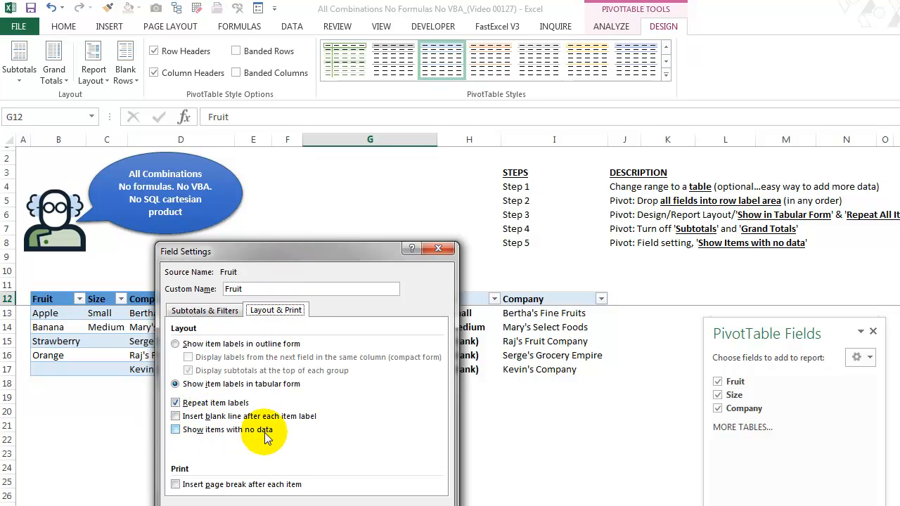
pyautogui.click(176, 429)
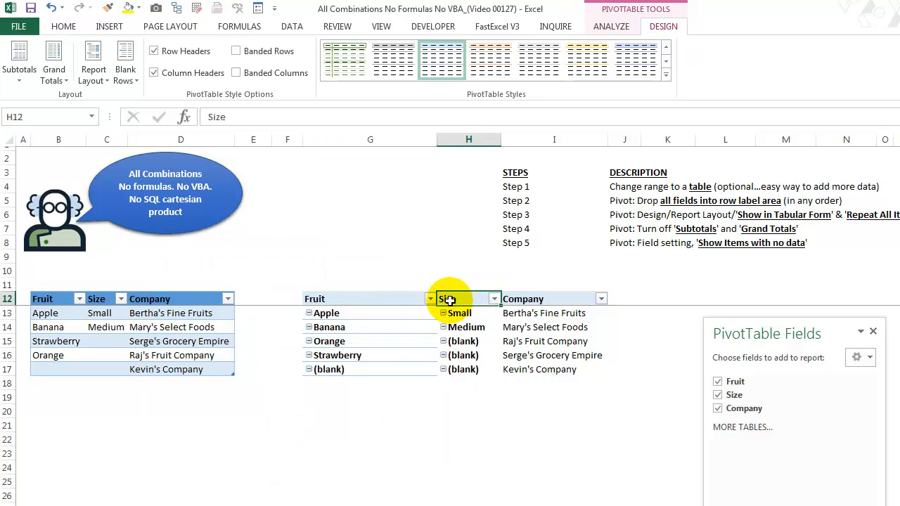
pyautogui.rightClick(468, 298)
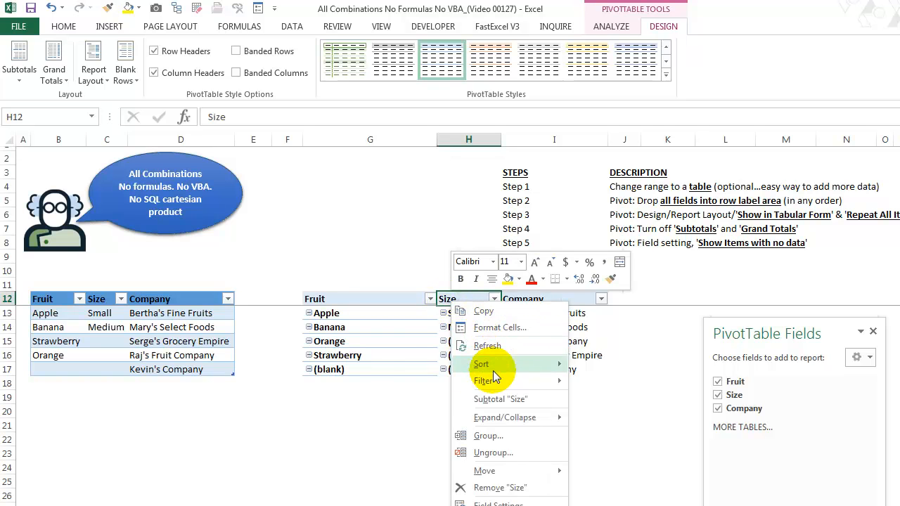
pyautogui.click(499, 503)
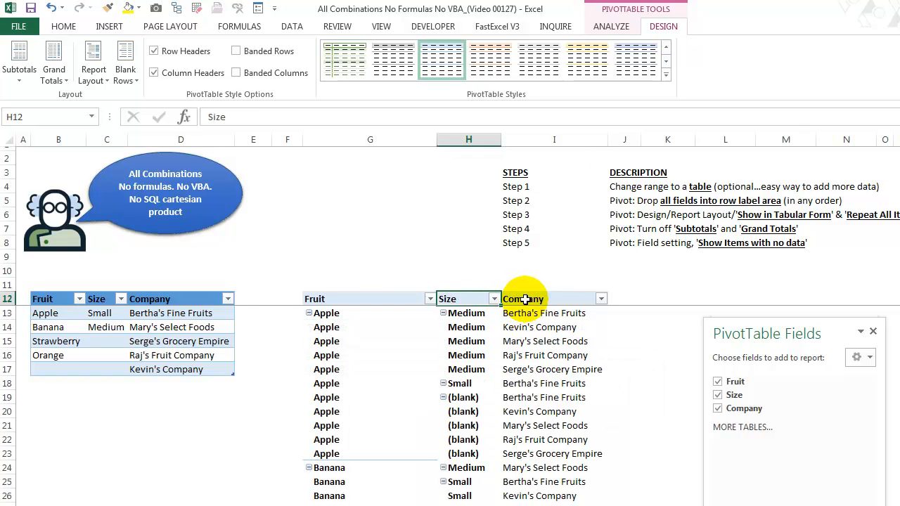
pyautogui.rightClick(523, 299)
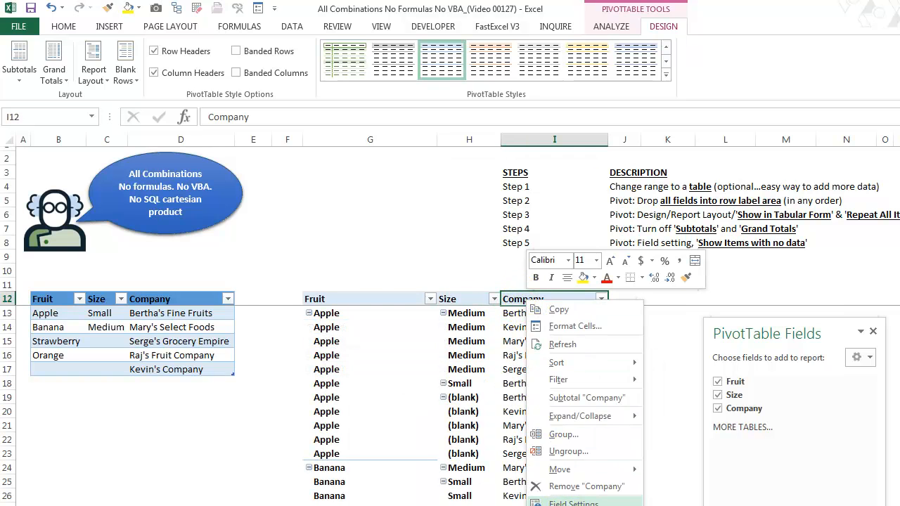
pyautogui.click(573, 502)
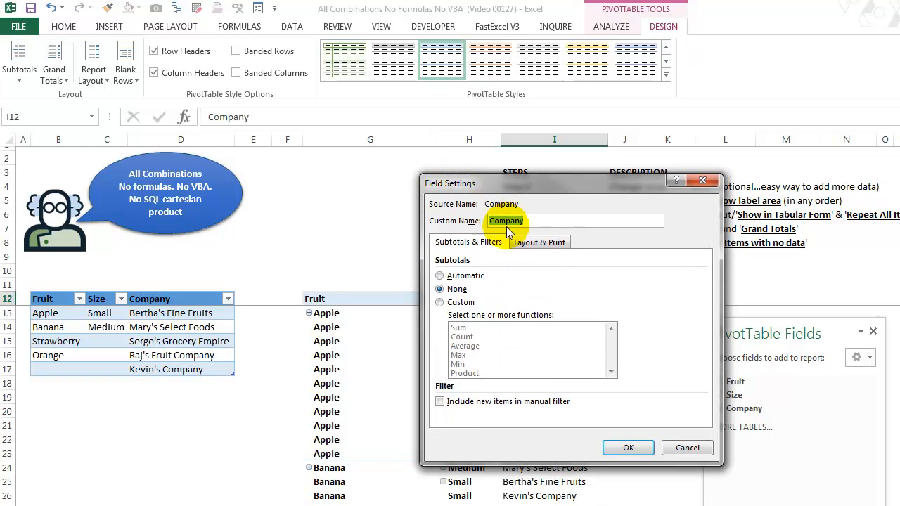
pyautogui.click(539, 242)
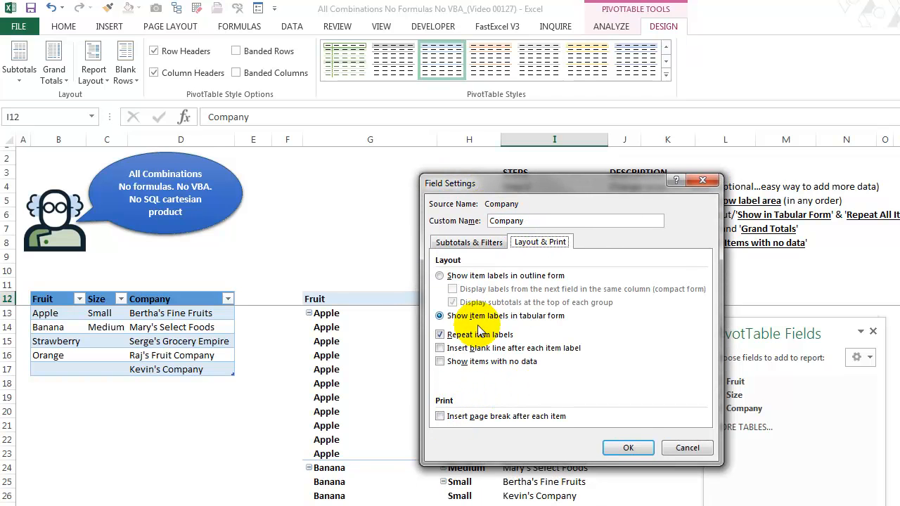
pyautogui.click(440, 360)
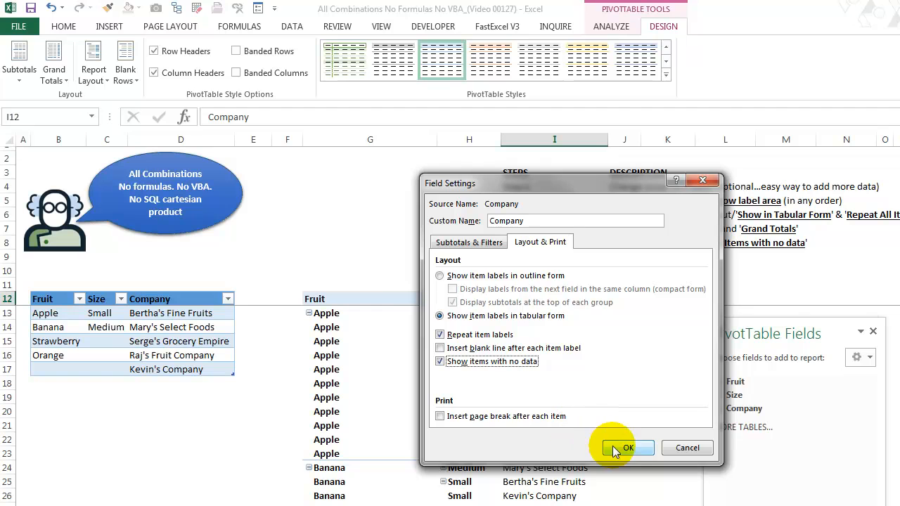
pyautogui.click(627, 447)
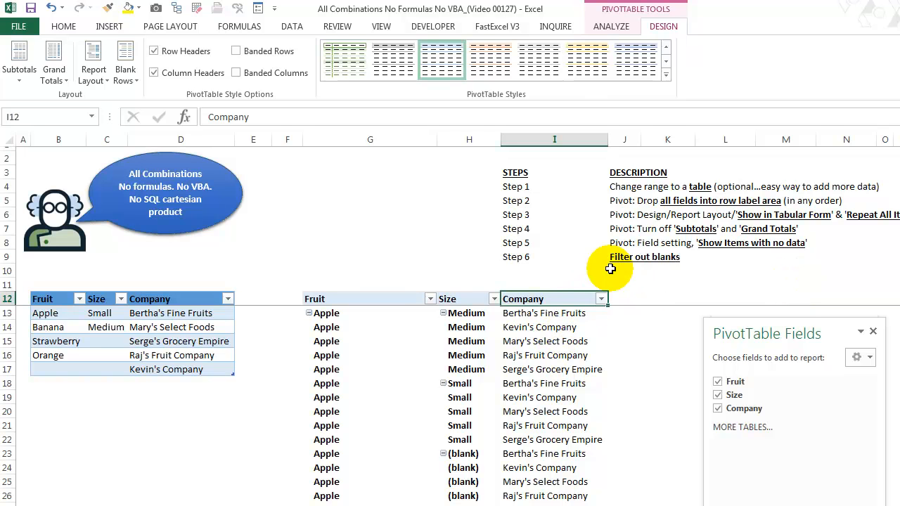
# Untick (blank) in the Fruit and Size filters, leaving the Company filter unchanged.
pyautogui.click(369, 313)
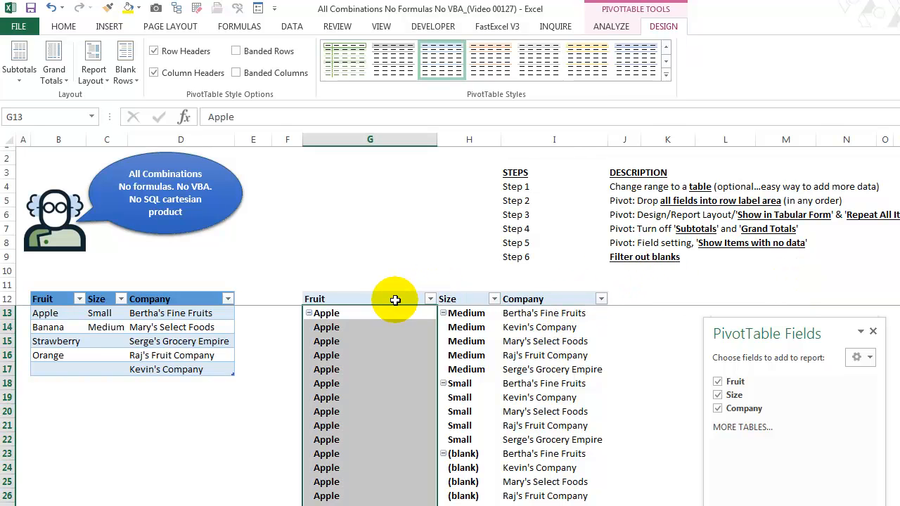
pyautogui.click(369, 298)
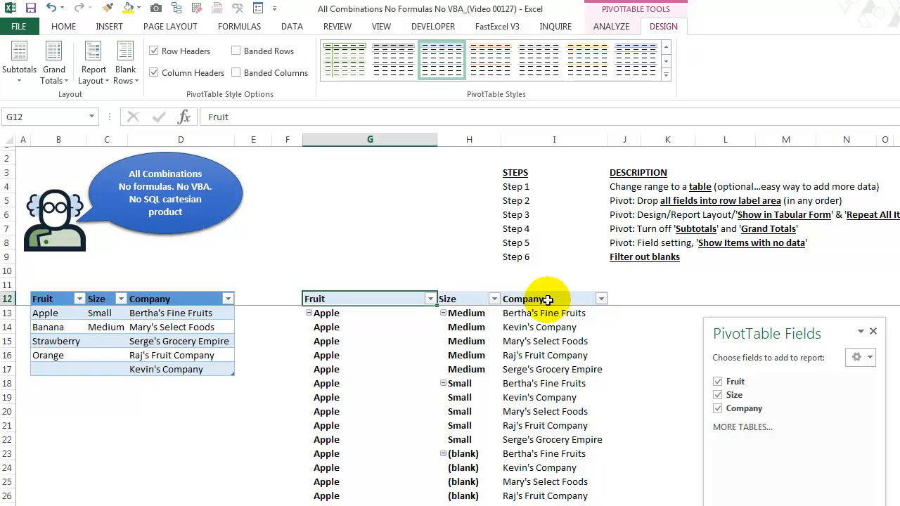
pyautogui.moveTo(433, 299)
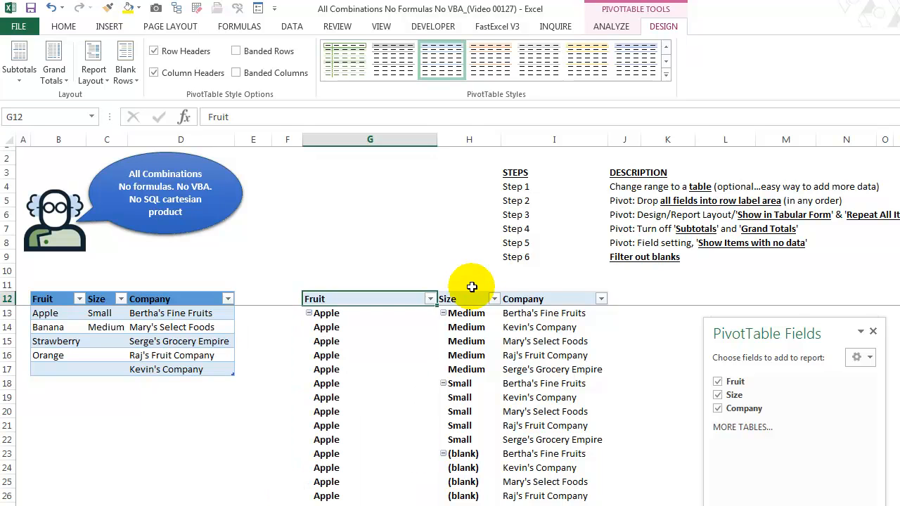
pyautogui.click(490, 298)
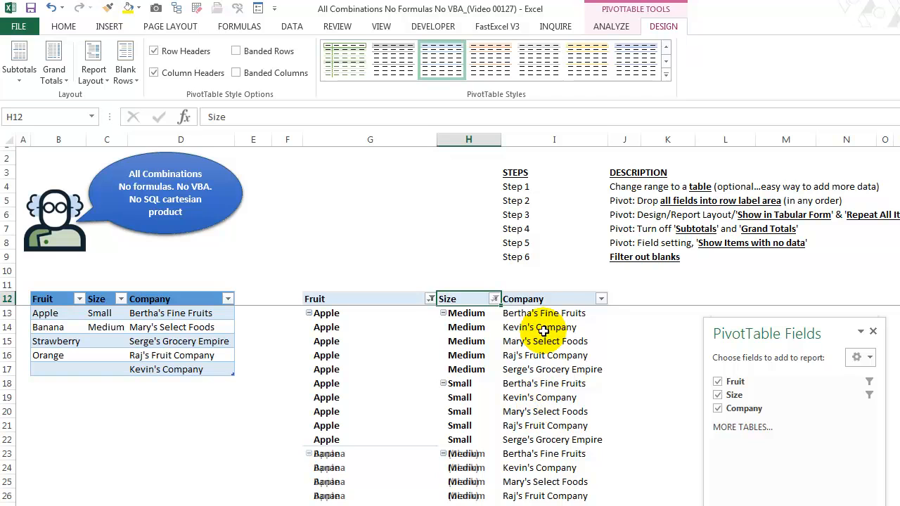
pyautogui.click(600, 298)
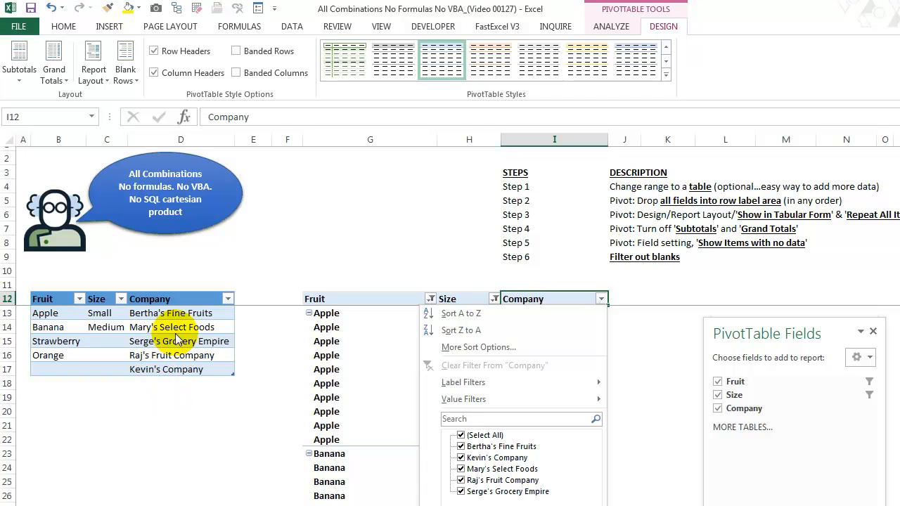
pyautogui.click(415, 364)
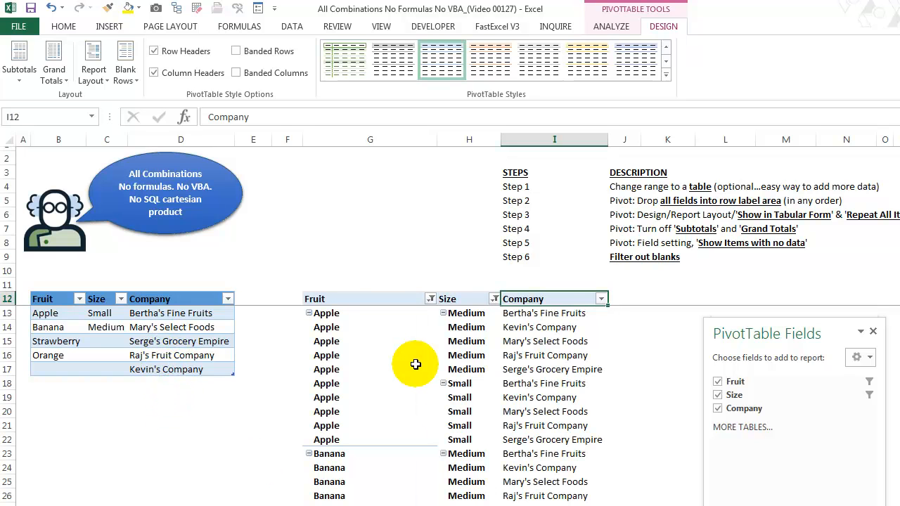
pyautogui.click(369, 299)
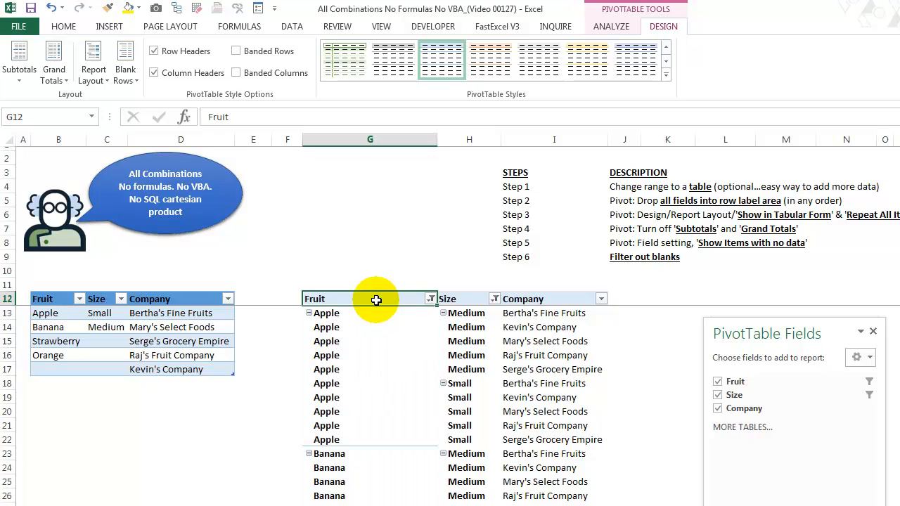
pyautogui.moveTo(123, 305)
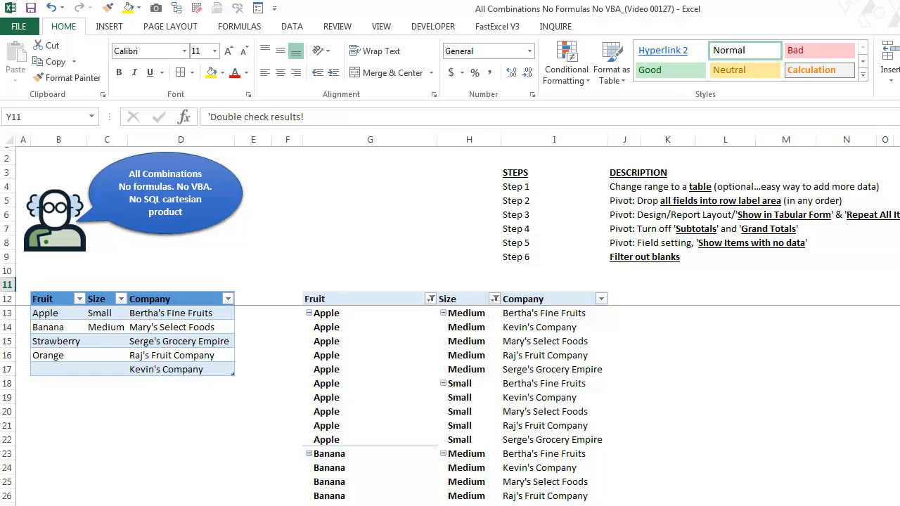
# Enter COUNTA checks in B10:D10, =PRODUCT(B10,C10,D10) in E10 and =COUNTA(G13:G100000) in G10.
pyautogui.click(623, 284)
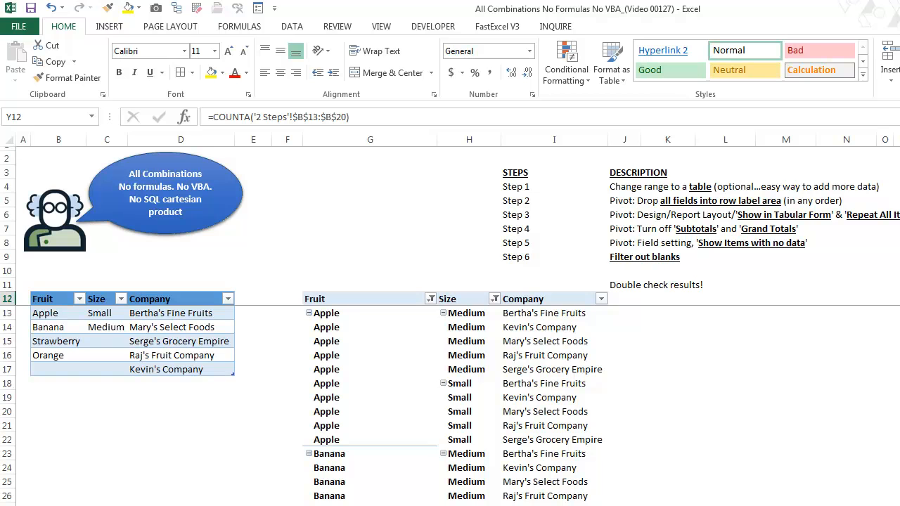
pyautogui.moveTo(55, 273)
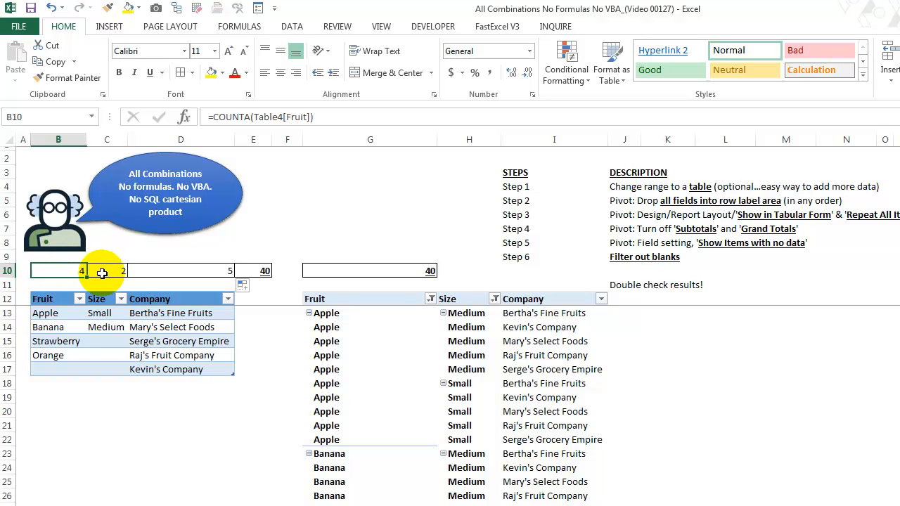
pyautogui.click(106, 271)
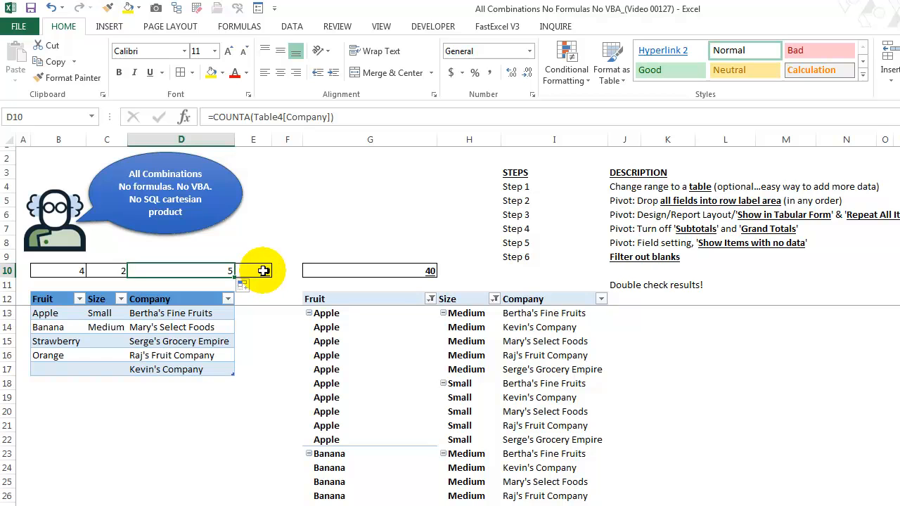
pyautogui.click(253, 270)
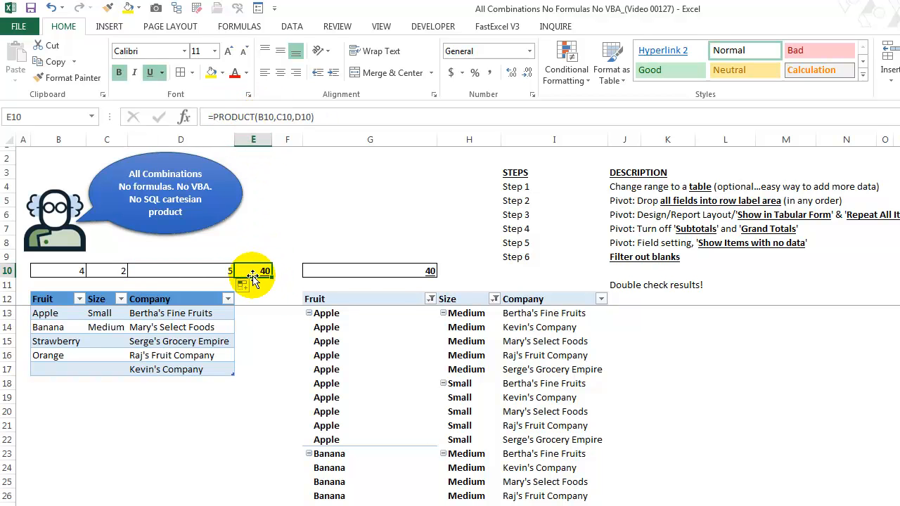
pyautogui.moveTo(351, 269)
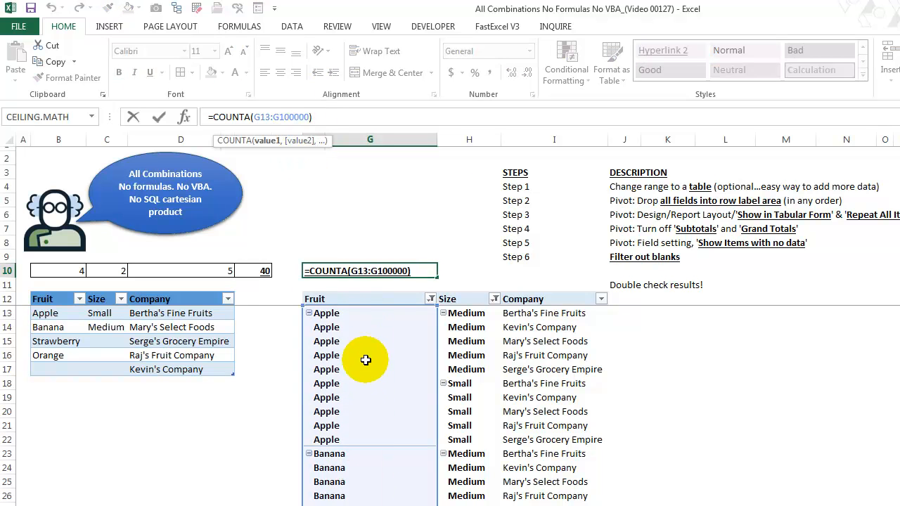
pyautogui.moveTo(360, 304)
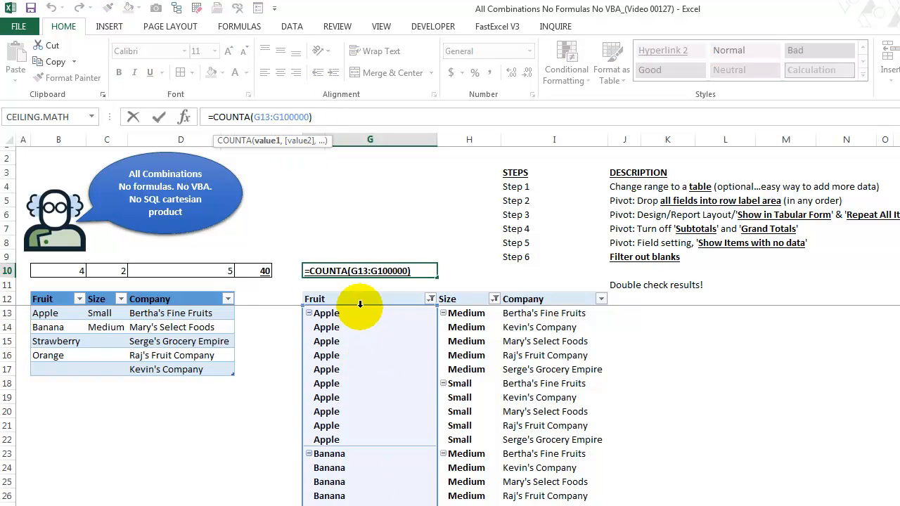
pyautogui.press('Return')
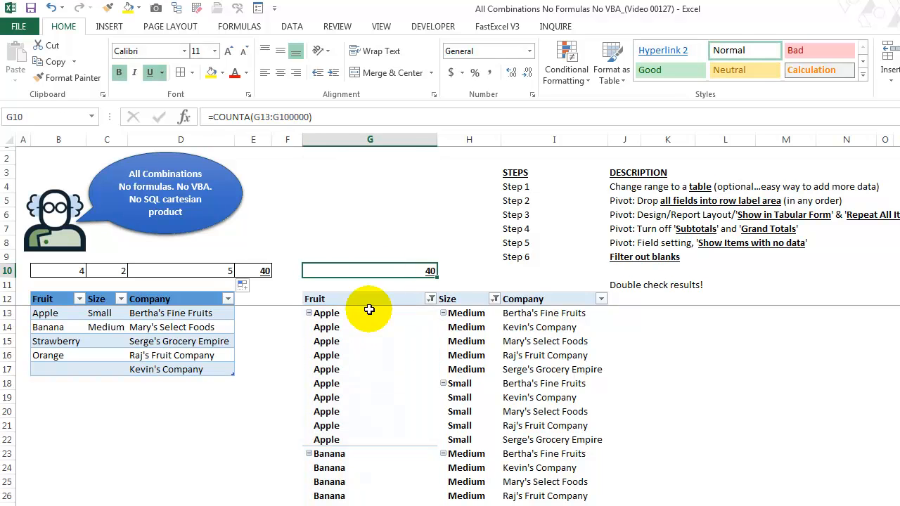
pyautogui.moveTo(202, 323)
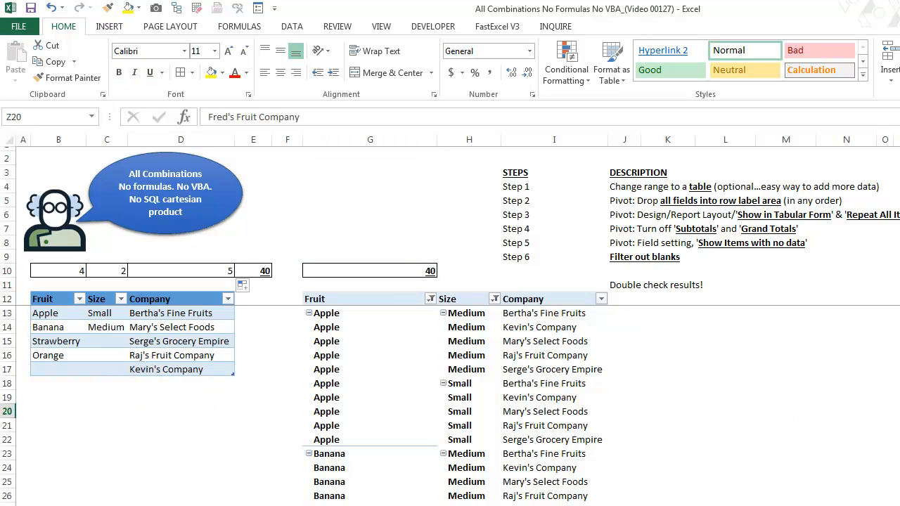
# Refresh the pivot to include Fred's Fruit Company and compare the G10 and E10 checks.
pyautogui.click(180, 383)
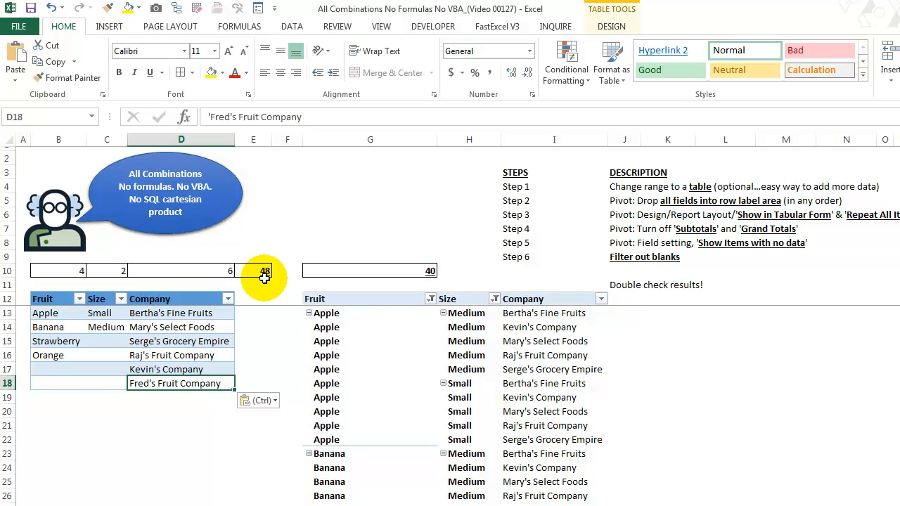
pyautogui.moveTo(379, 291)
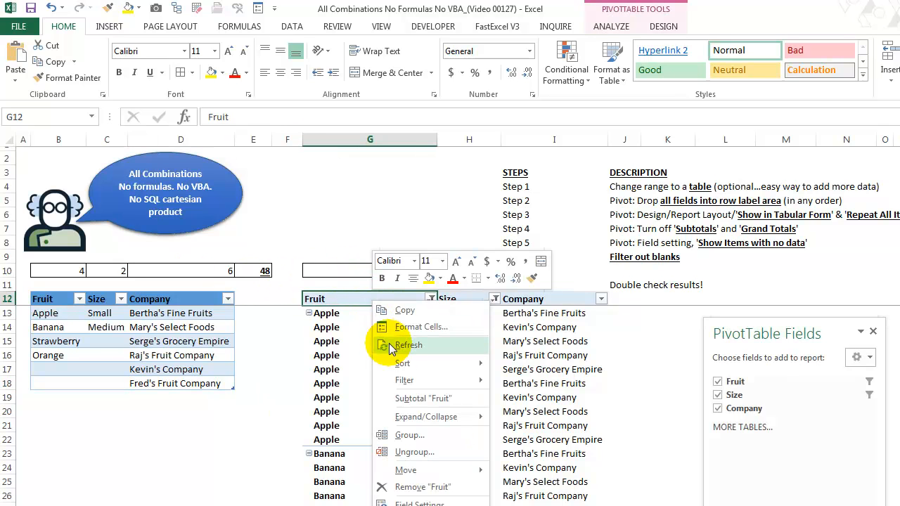
pyautogui.click(408, 344)
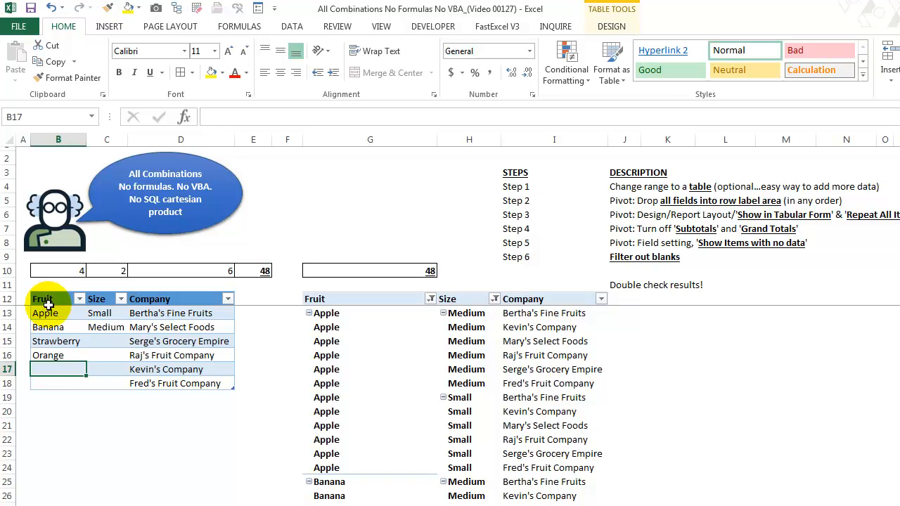
pyautogui.moveTo(52, 421)
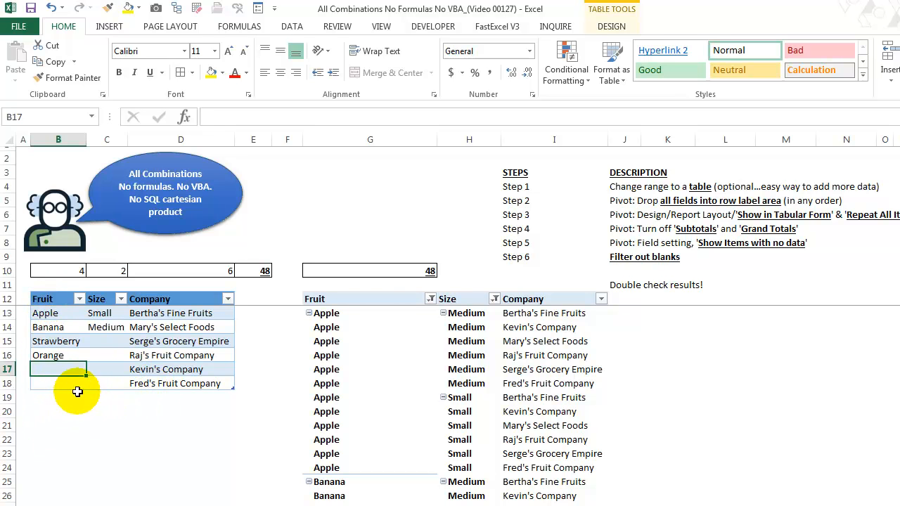
pyautogui.click(369, 298)
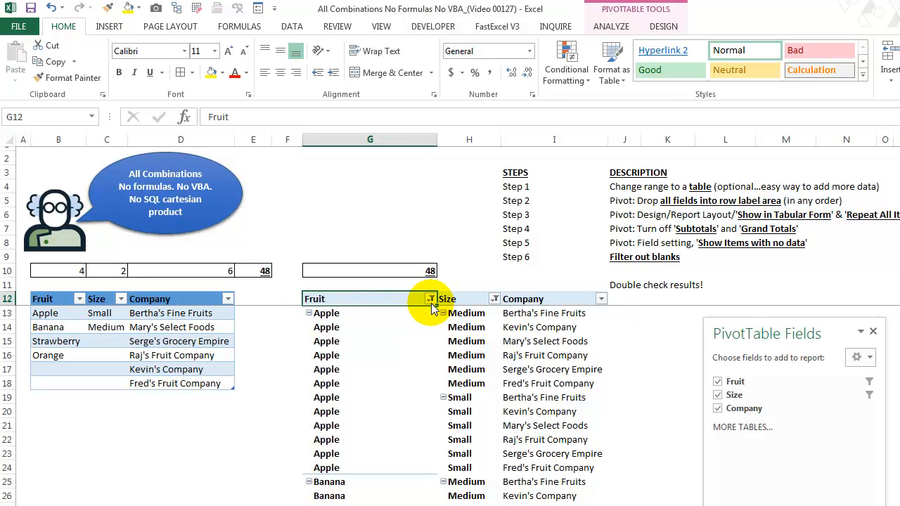
pyautogui.click(430, 298)
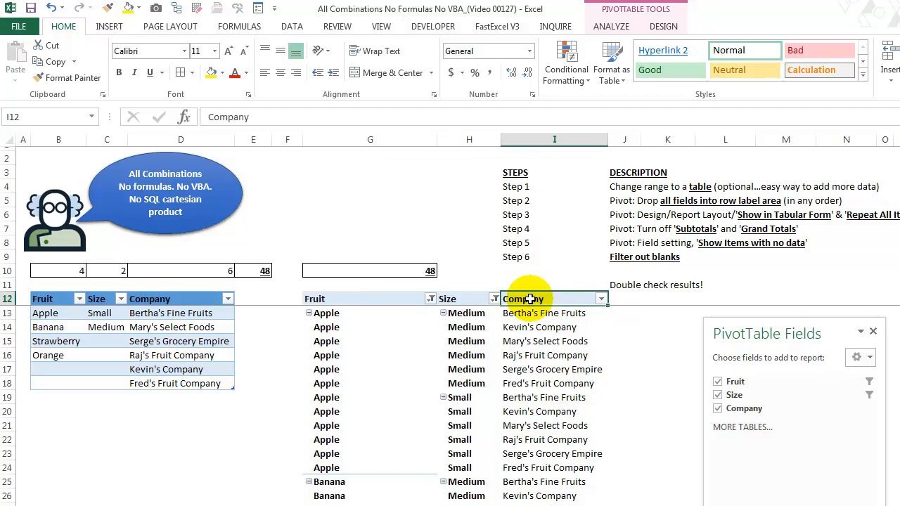
pyautogui.click(601, 299)
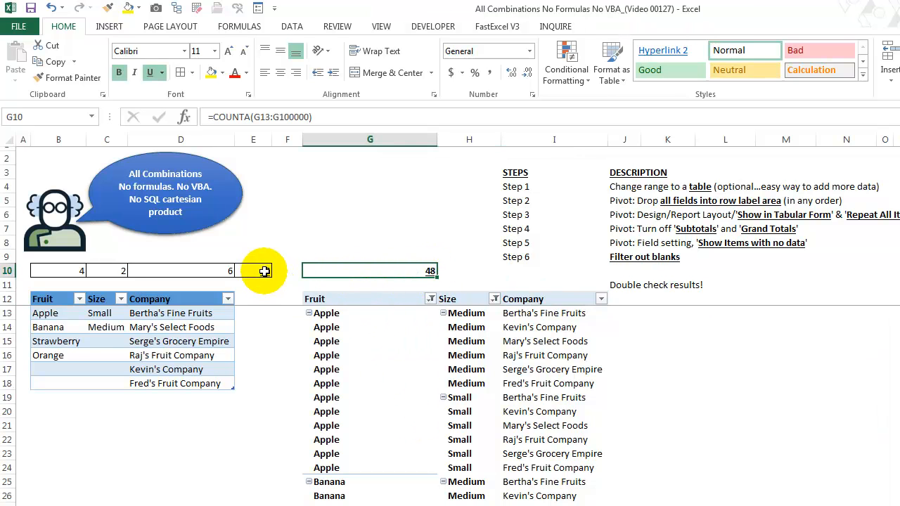
pyautogui.click(252, 271)
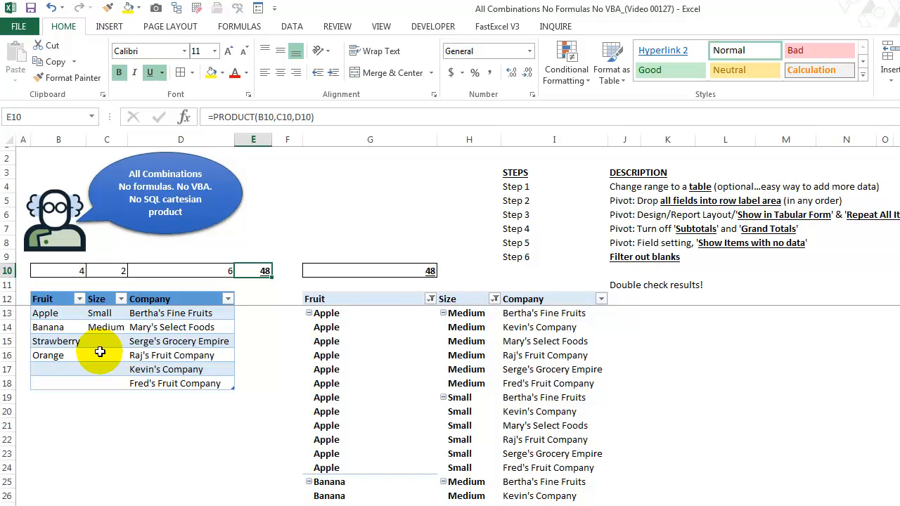
# Enter 'Small' as Orange's size in cell C16.
pyautogui.click(106, 355)
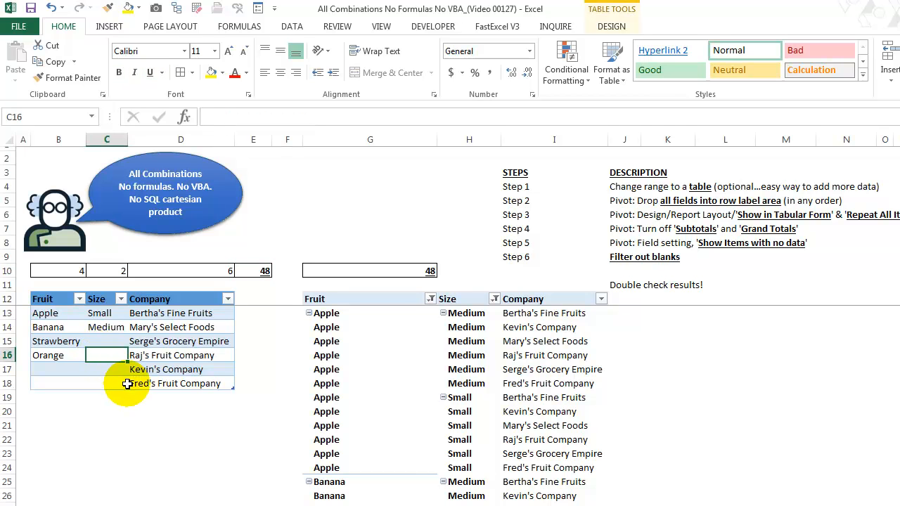
pyautogui.write('Small')
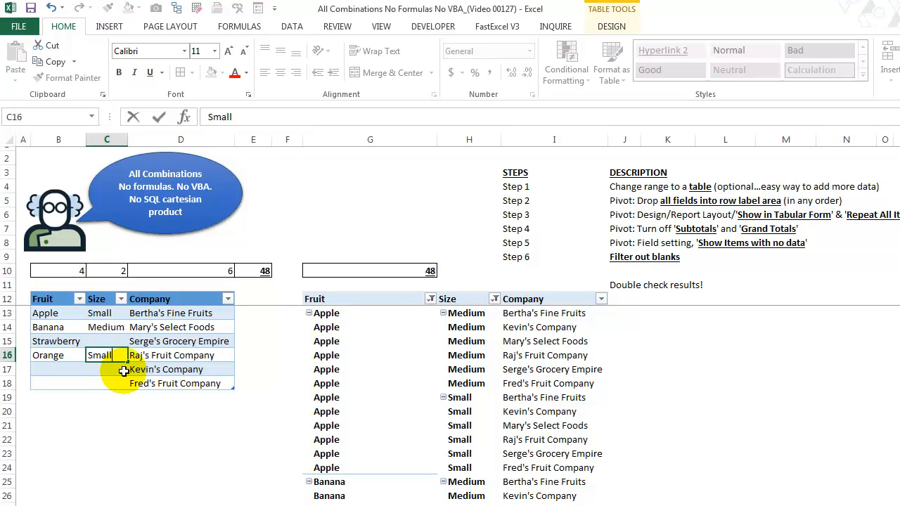
pyautogui.press('Return')
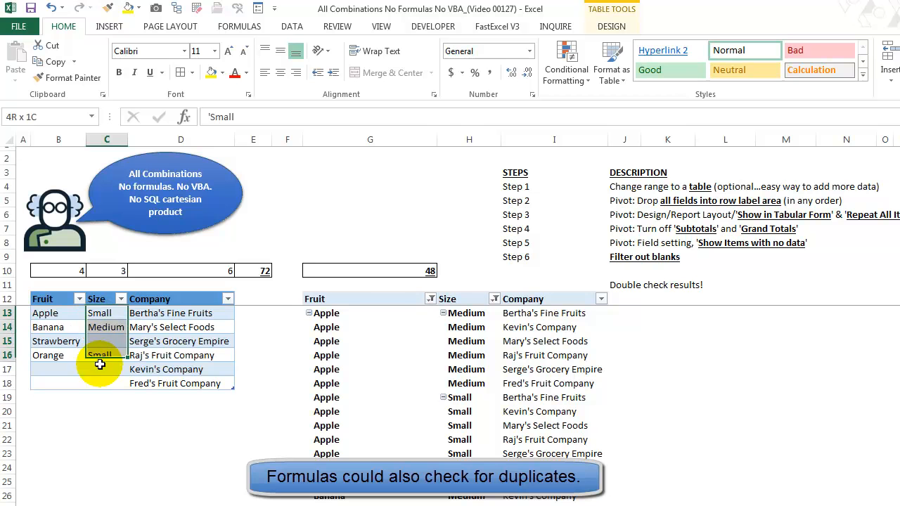
# Add a duplicate-values conditional formatting rule with red fill and white font to C13:C18.
pyautogui.click(566, 60)
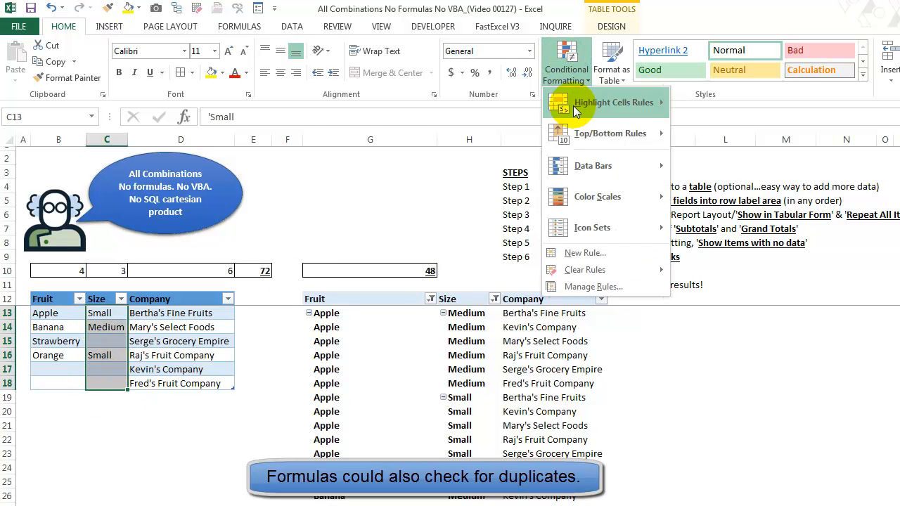
pyautogui.click(593, 286)
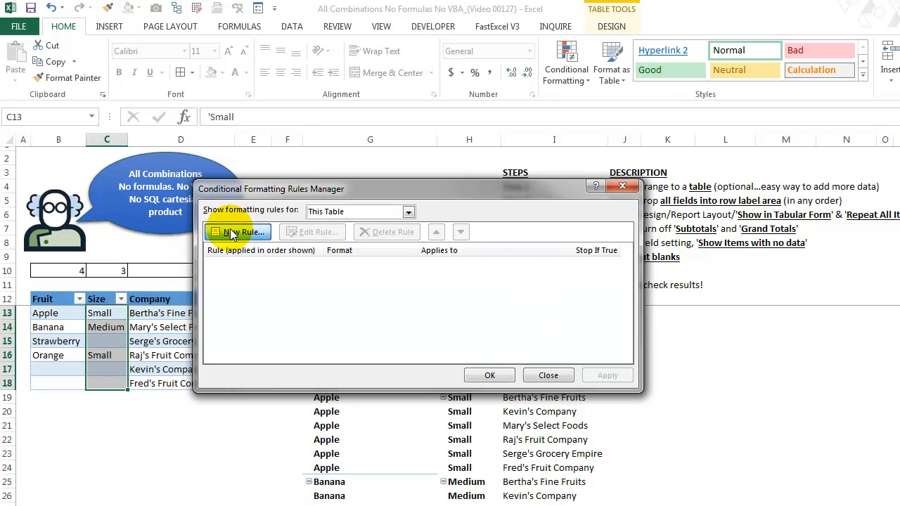
pyautogui.click(237, 232)
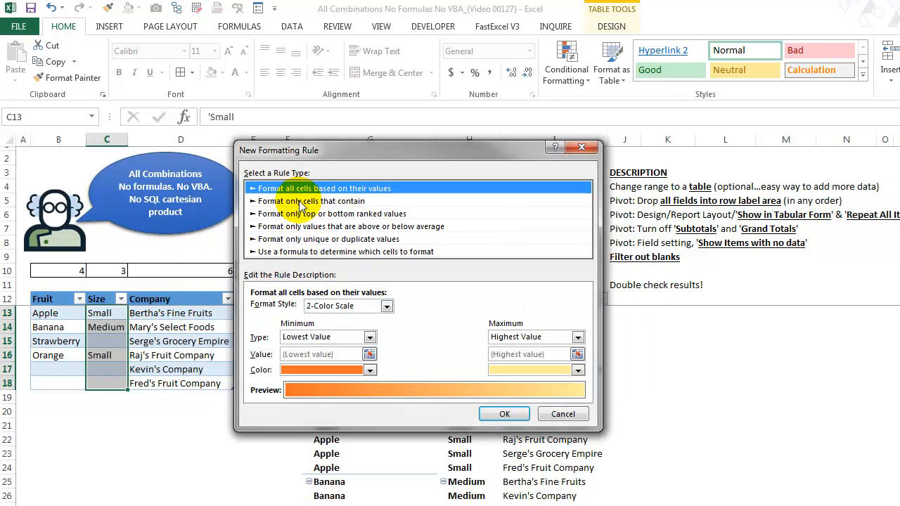
pyautogui.click(310, 201)
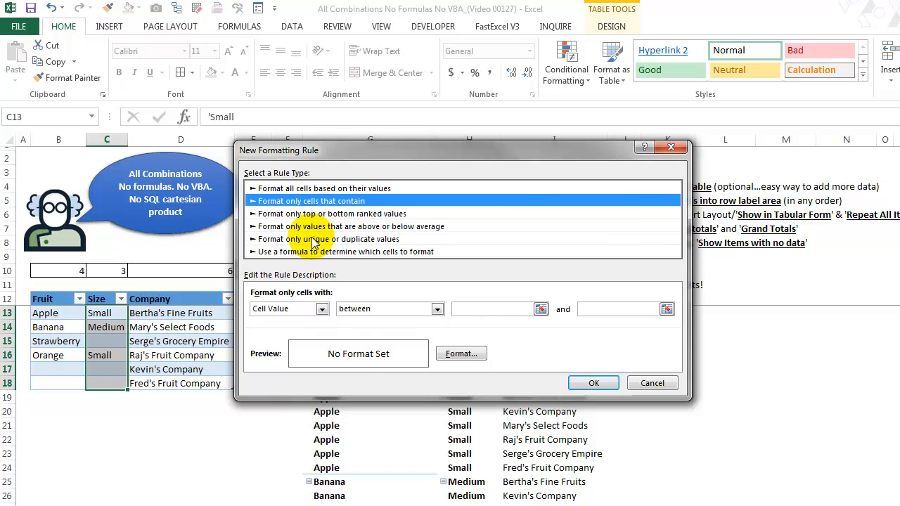
pyautogui.click(327, 239)
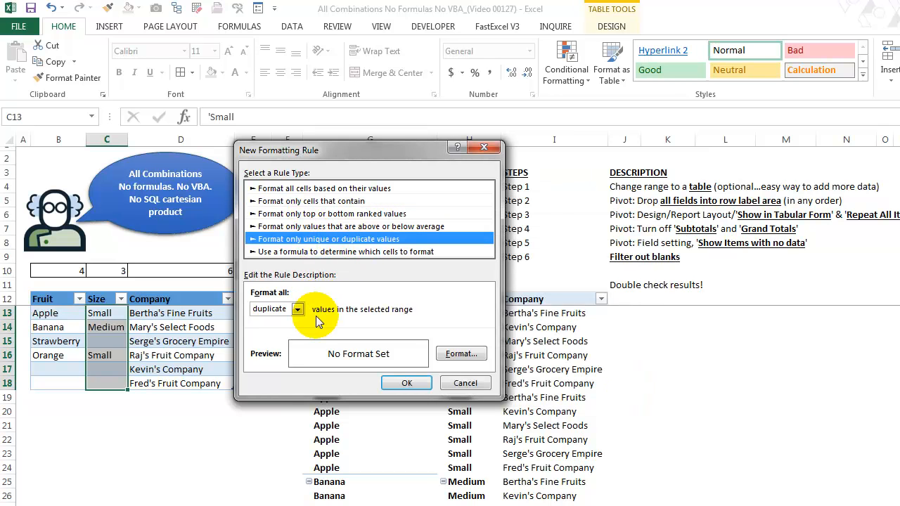
pyautogui.click(461, 354)
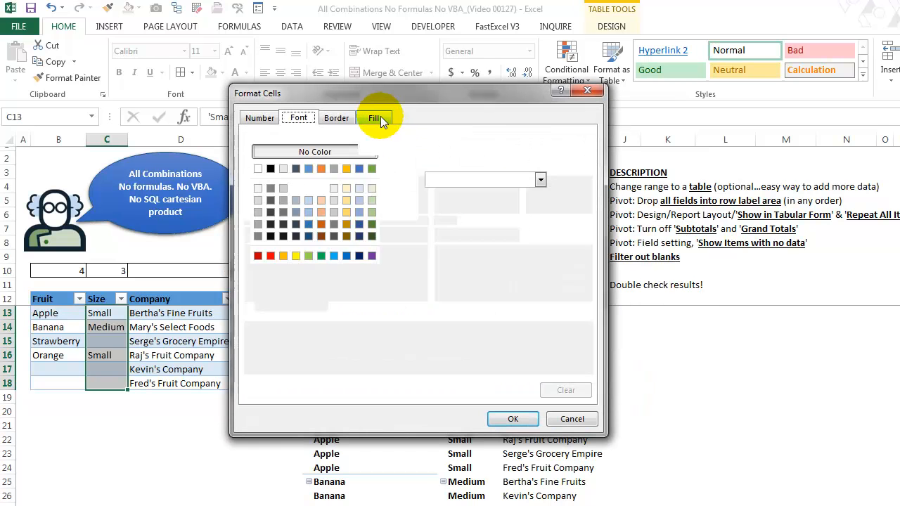
pyautogui.click(298, 117)
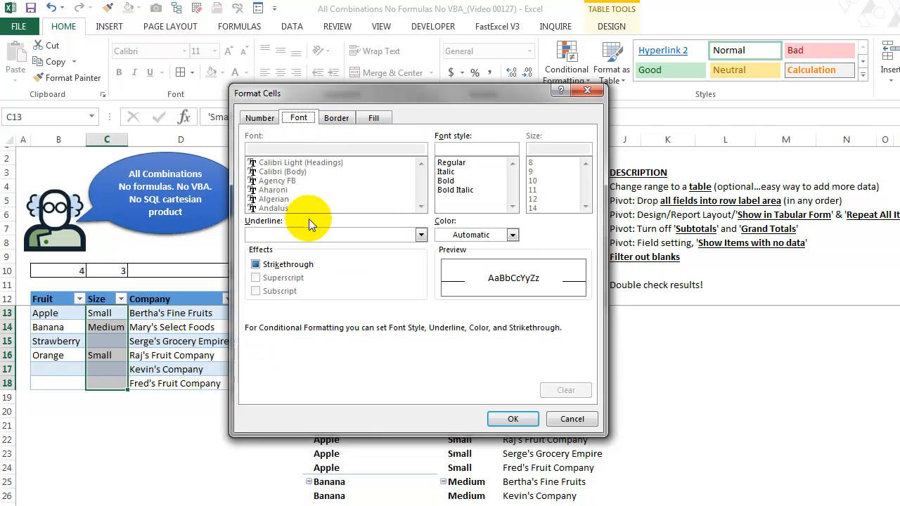
pyautogui.click(512, 235)
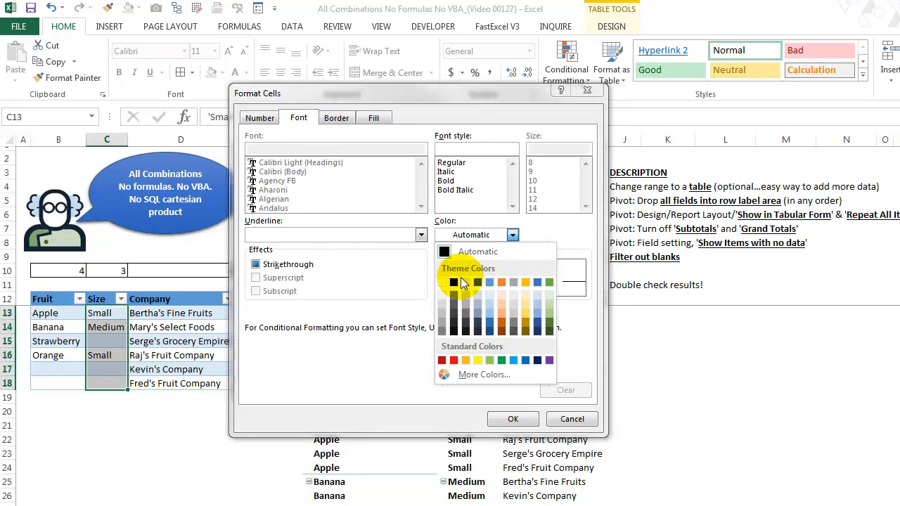
pyautogui.click(513, 418)
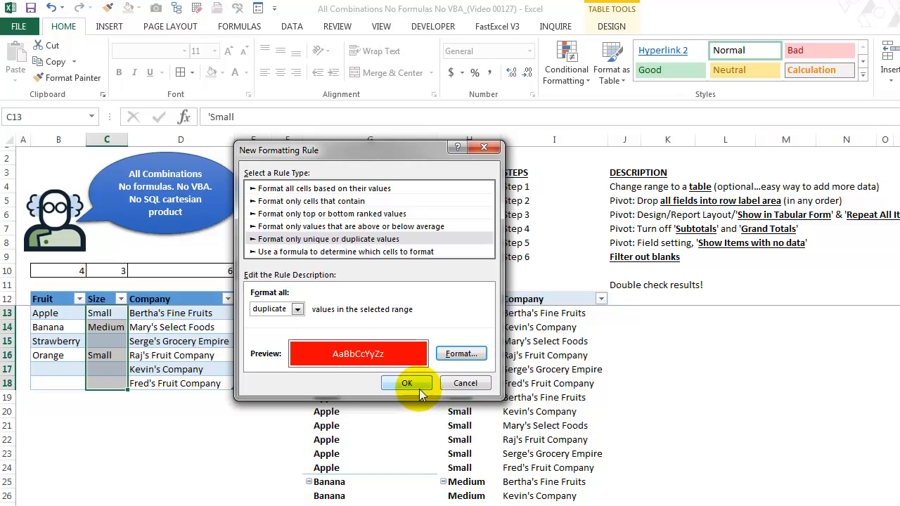
pyautogui.click(406, 382)
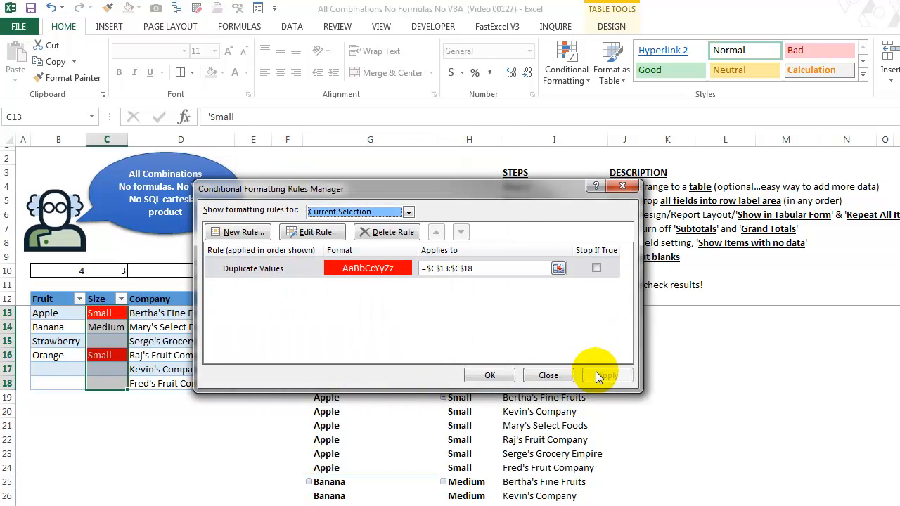
pyautogui.click(547, 375)
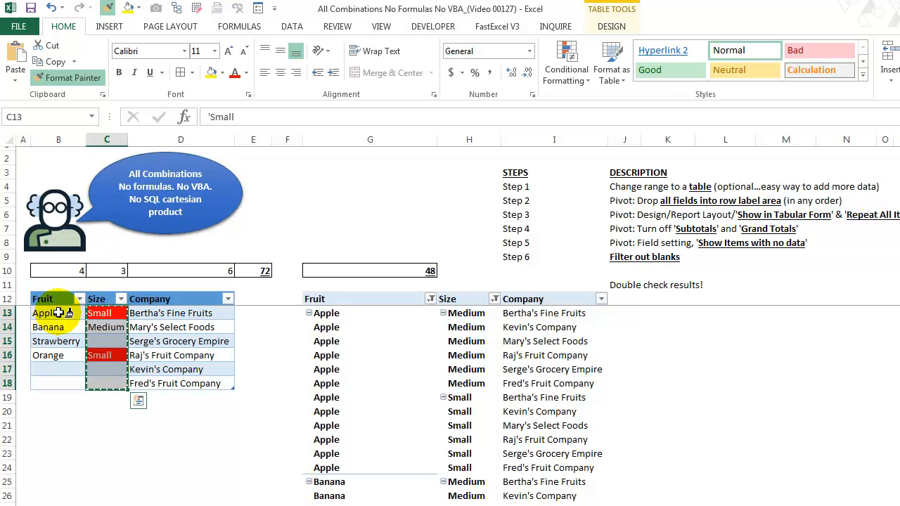
# Copy the duplicate highlighting onto the Fruit and Company columns with Format Painter.
pyautogui.click(58, 313)
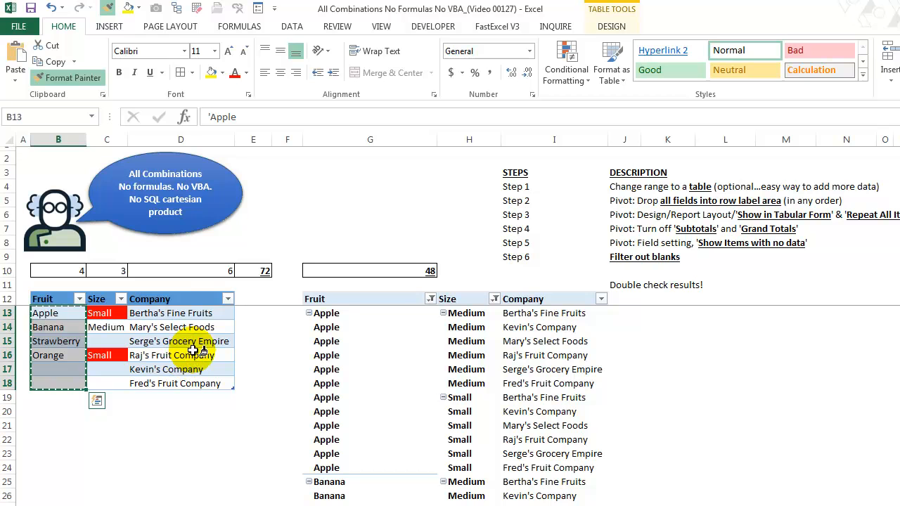
pyautogui.click(181, 313)
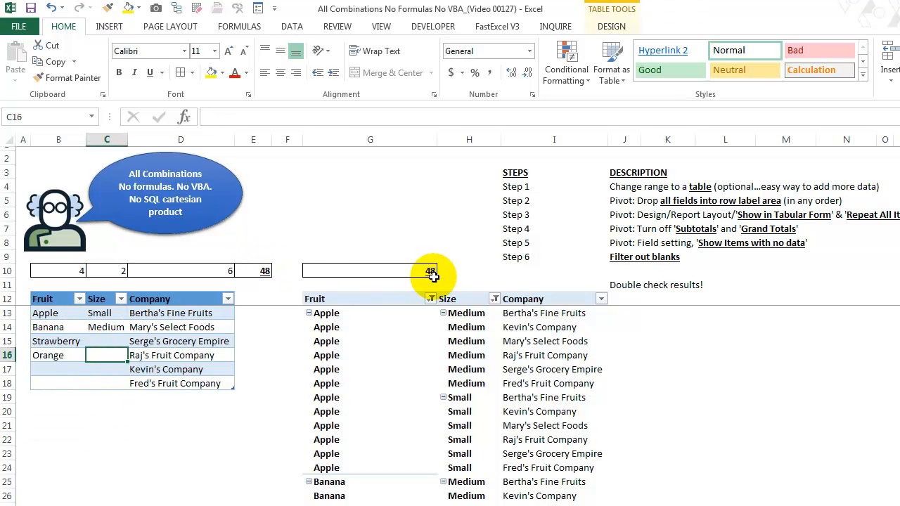
pyautogui.moveTo(372, 378)
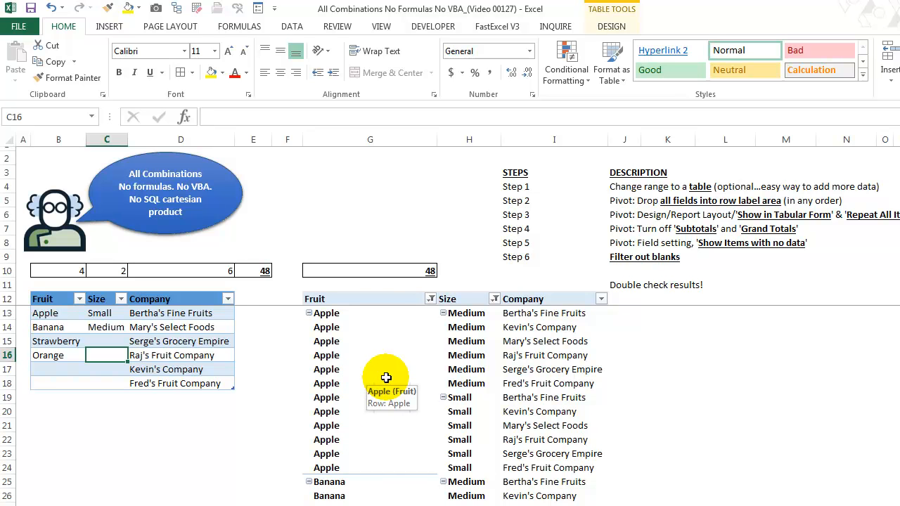
pyautogui.moveTo(326, 362)
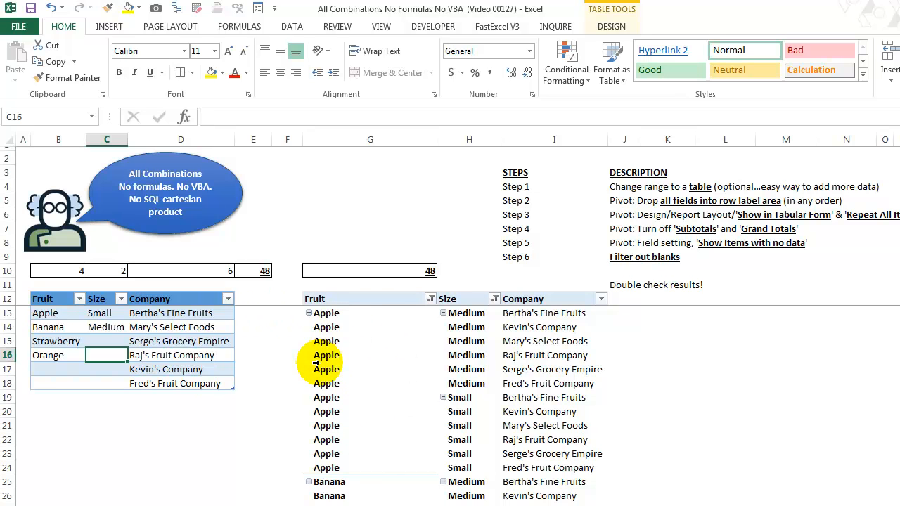